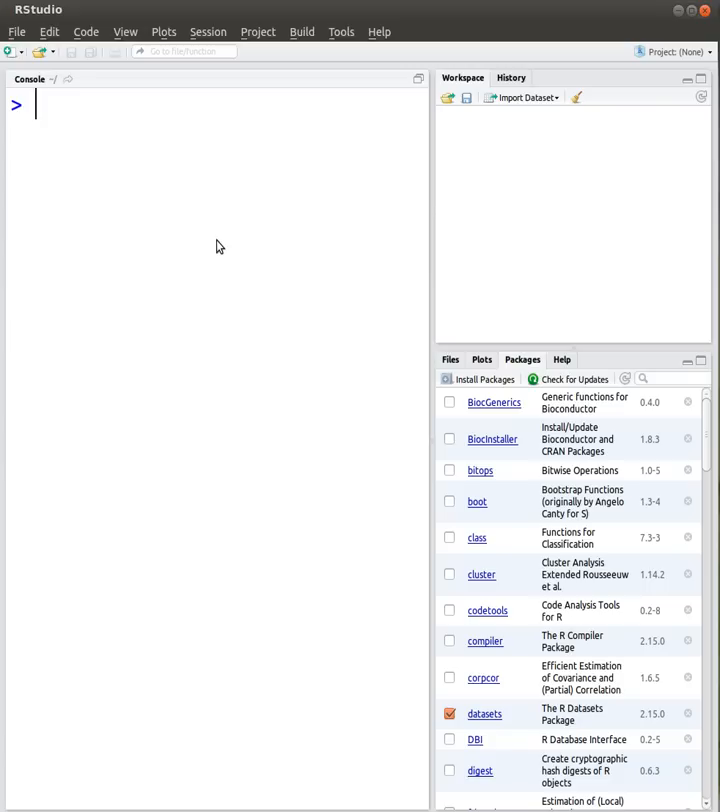
mouse_move(64, 8)
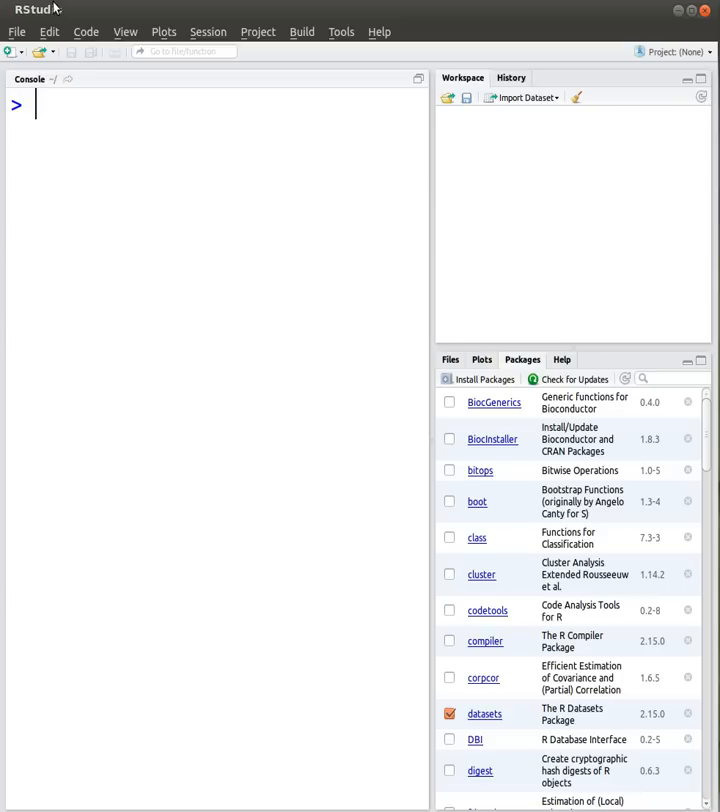
mouse_move(164, 196)
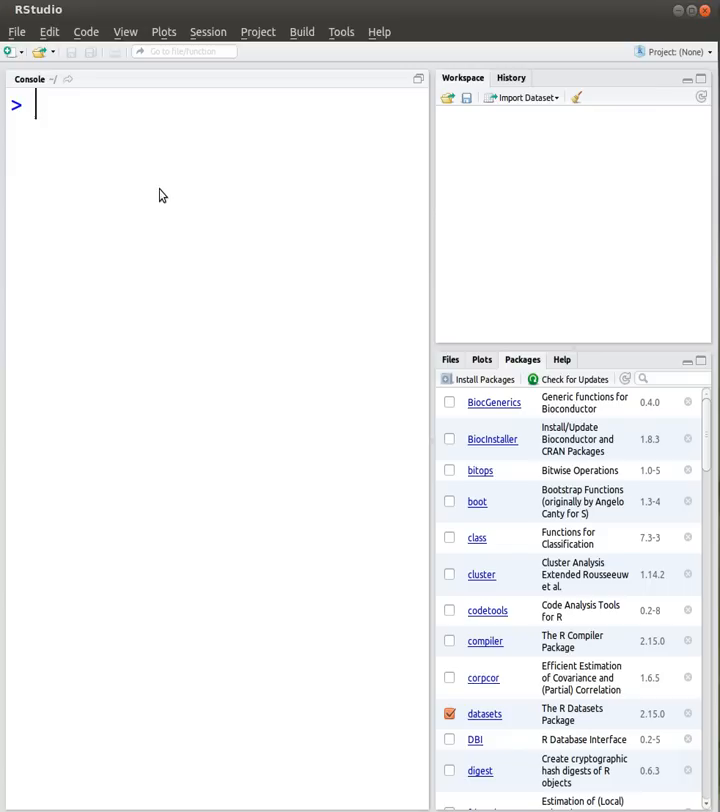
Run for (i in 1:7){ print(i) } in the console, printing 1 through 7.
type("f")
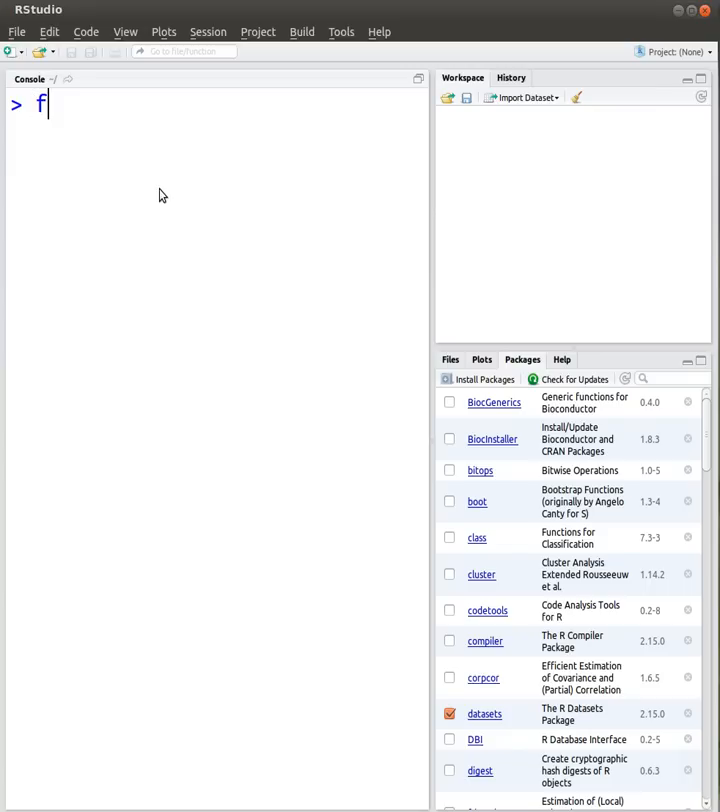
type("or")
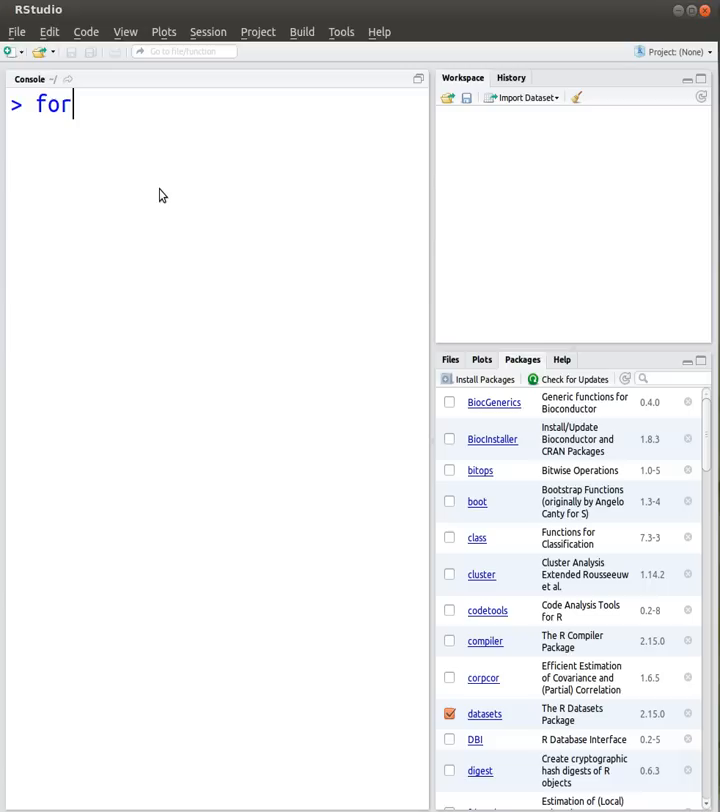
type("()")
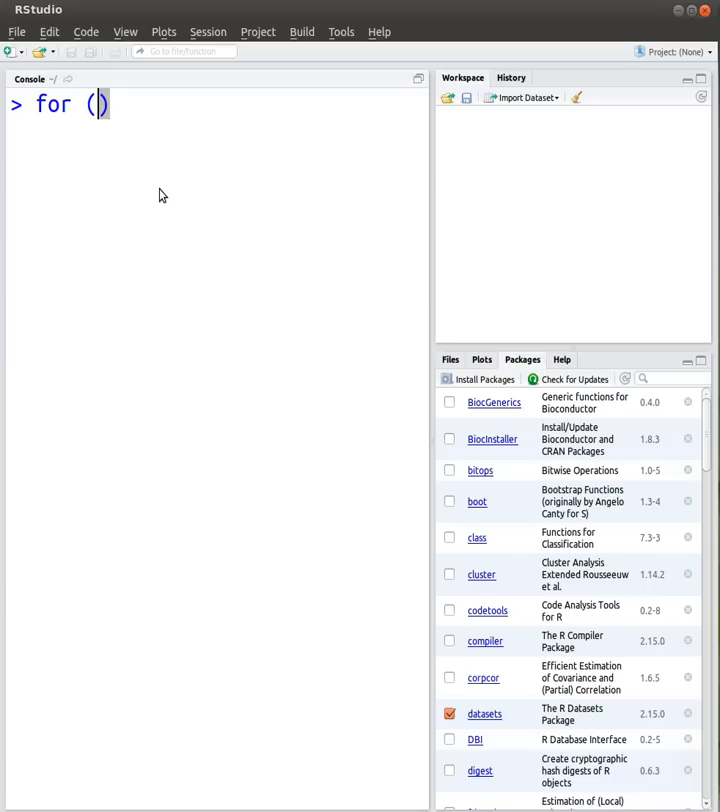
type("i")
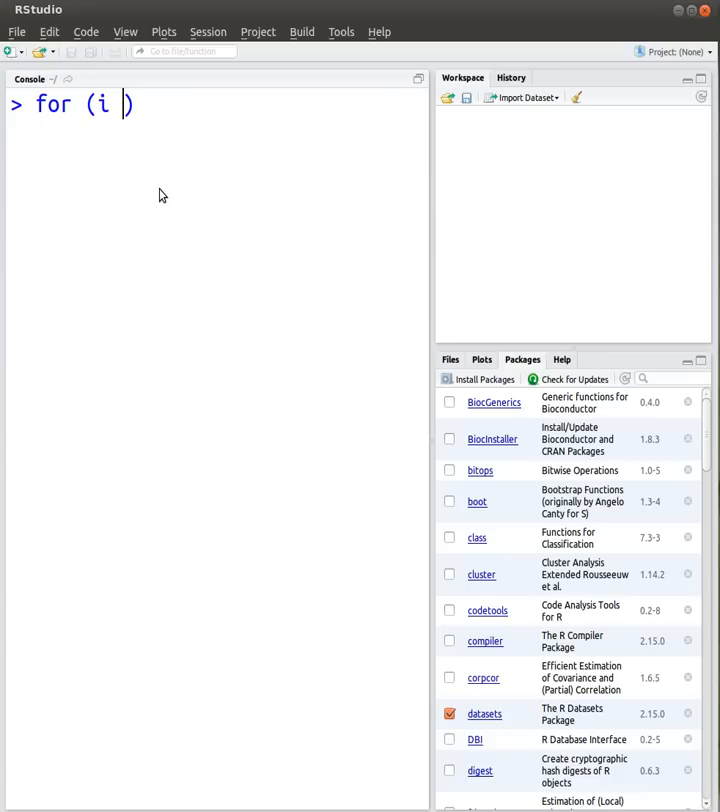
type("in 1:")
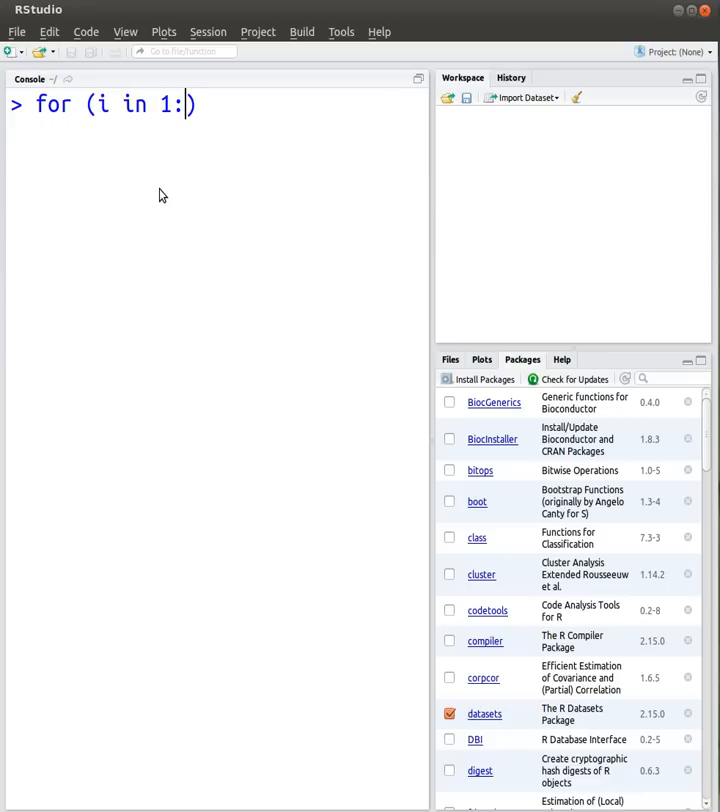
type("7)")
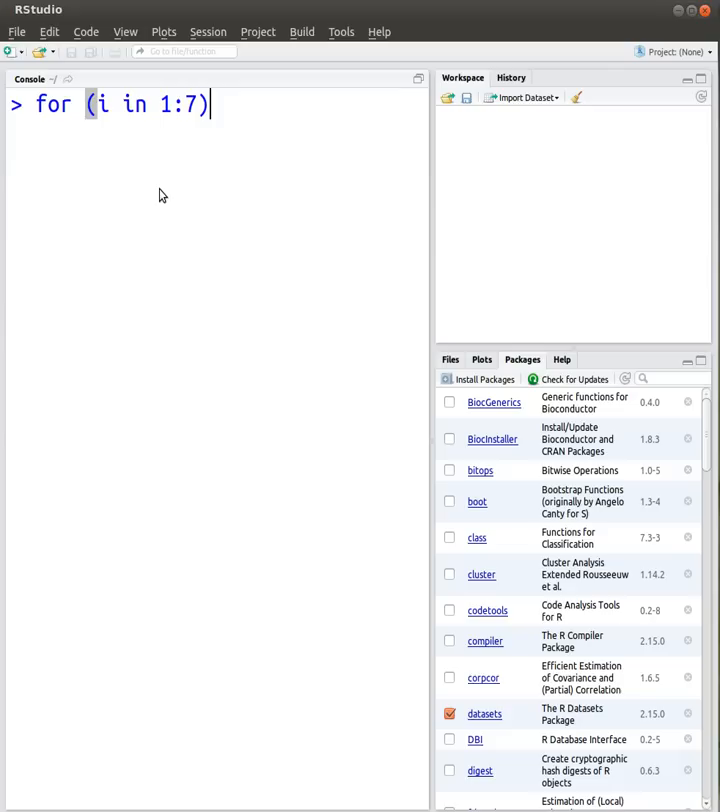
type("{")
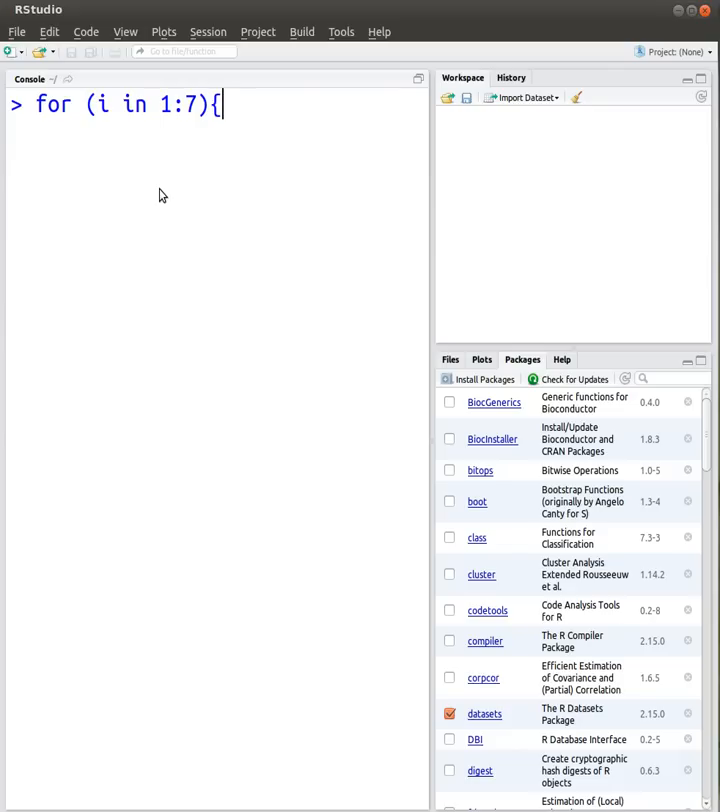
key("Return")
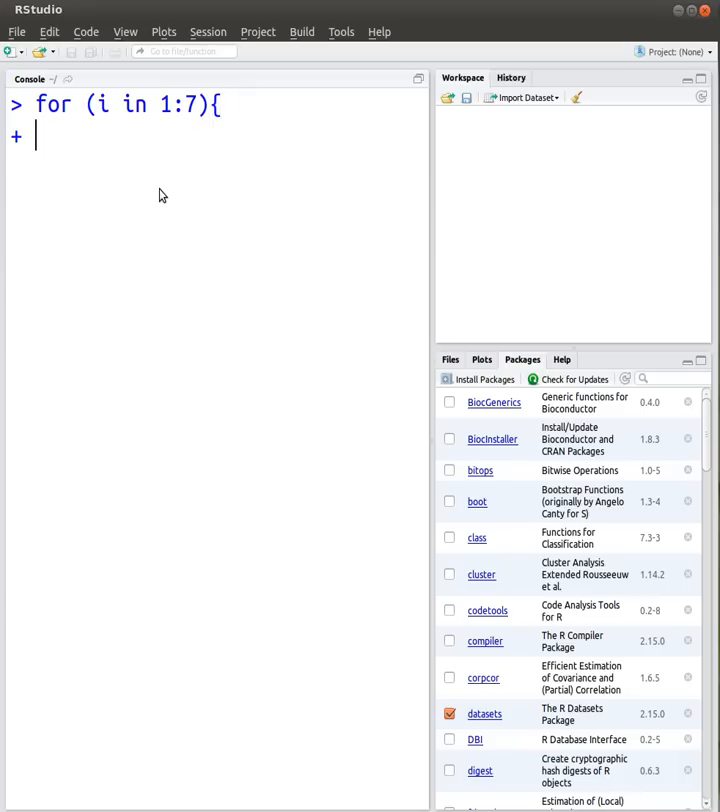
type("pr")
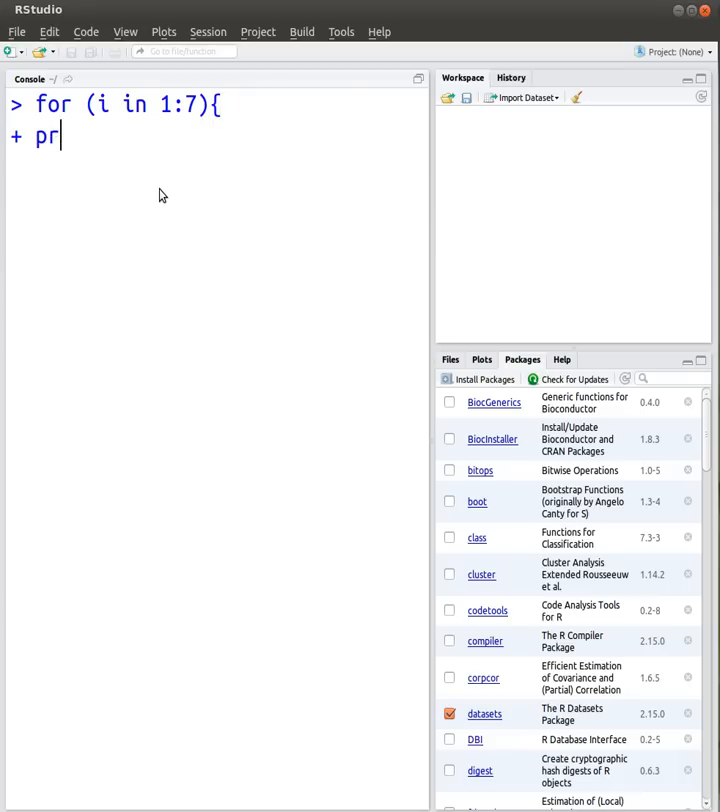
type("int(i)")
type("}")
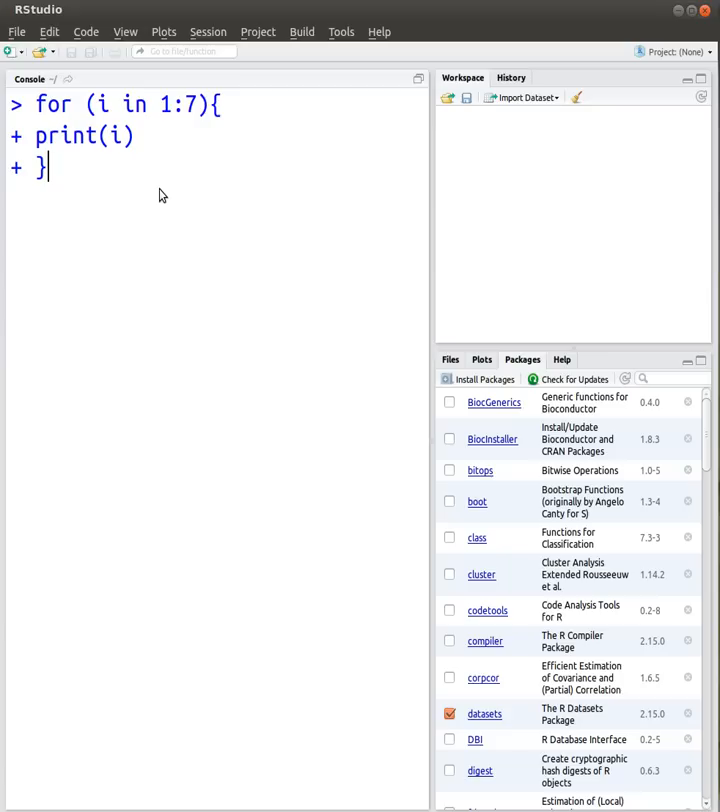
key("Return")
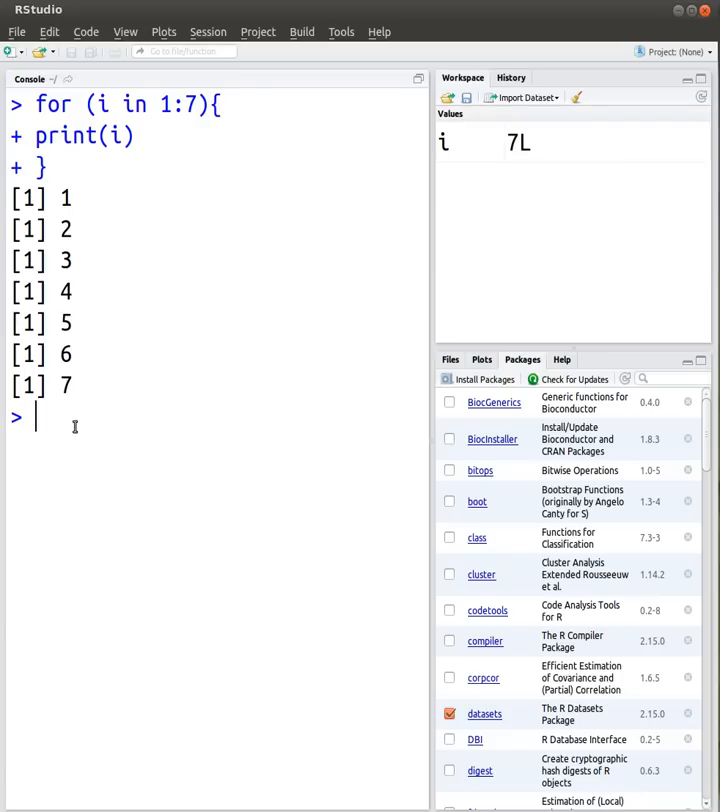
Enter the loop header for (i in 1:7){, removing the stray closing brace.
type("for")
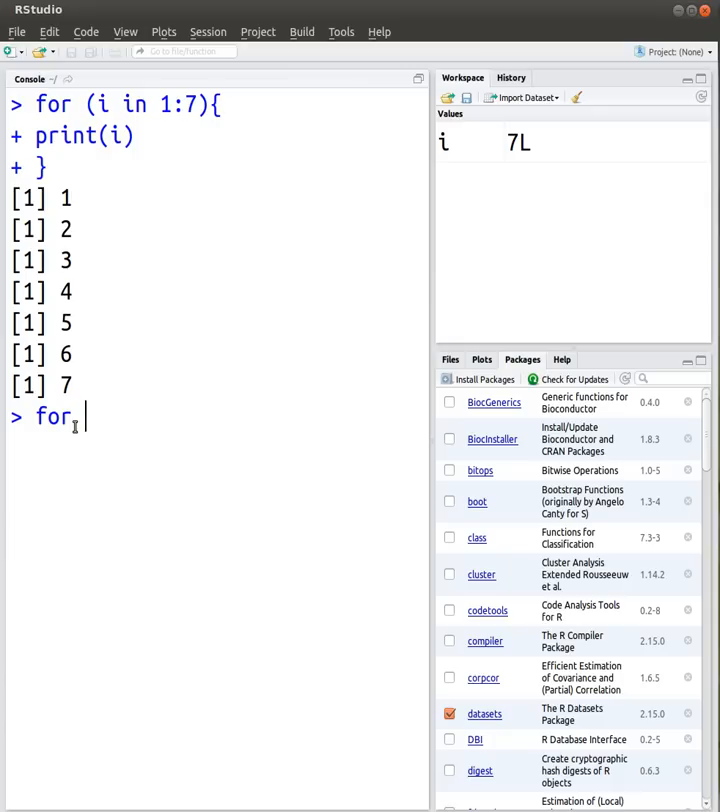
type("(i i")
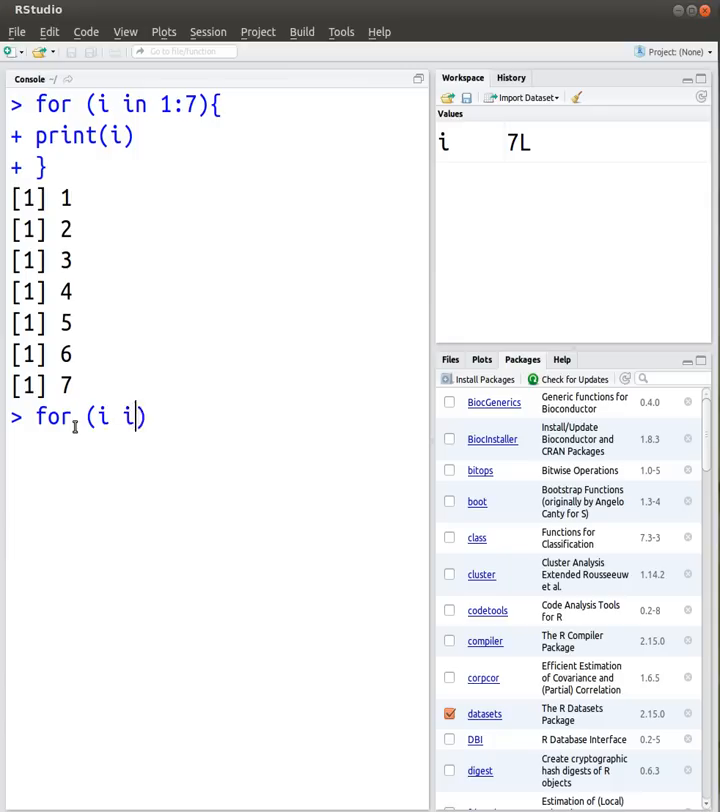
type("n 1:")
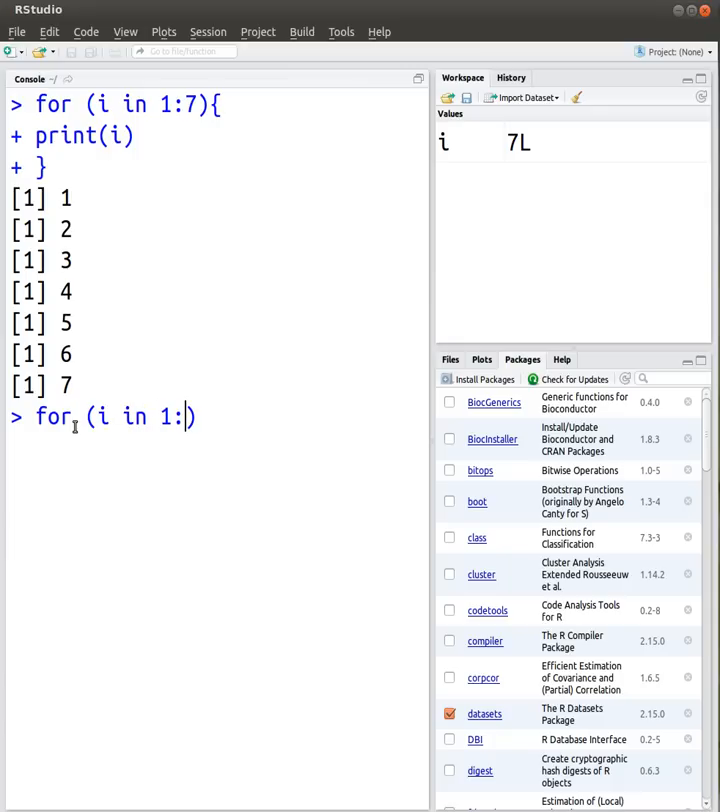
type("7){}")
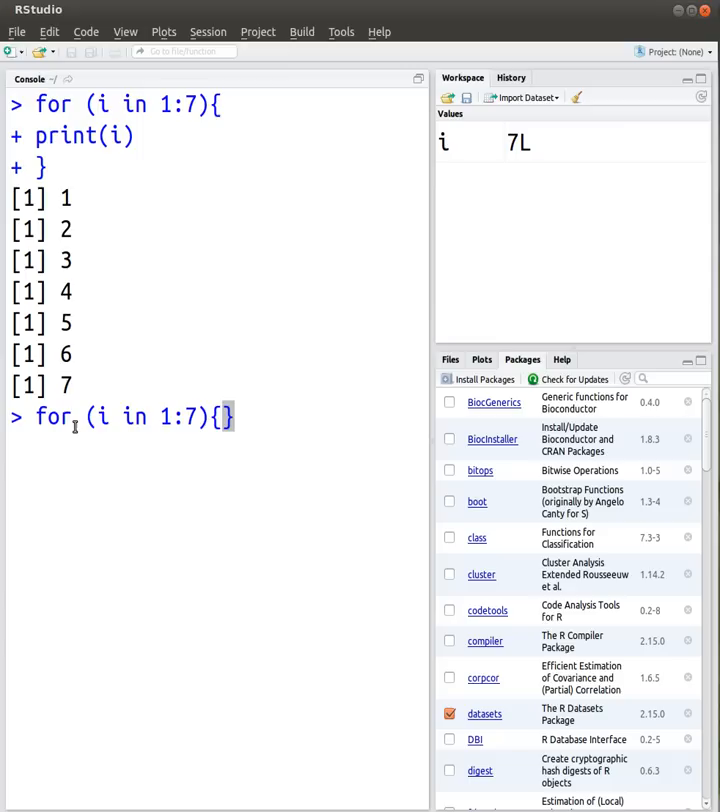
key("BackSpace")
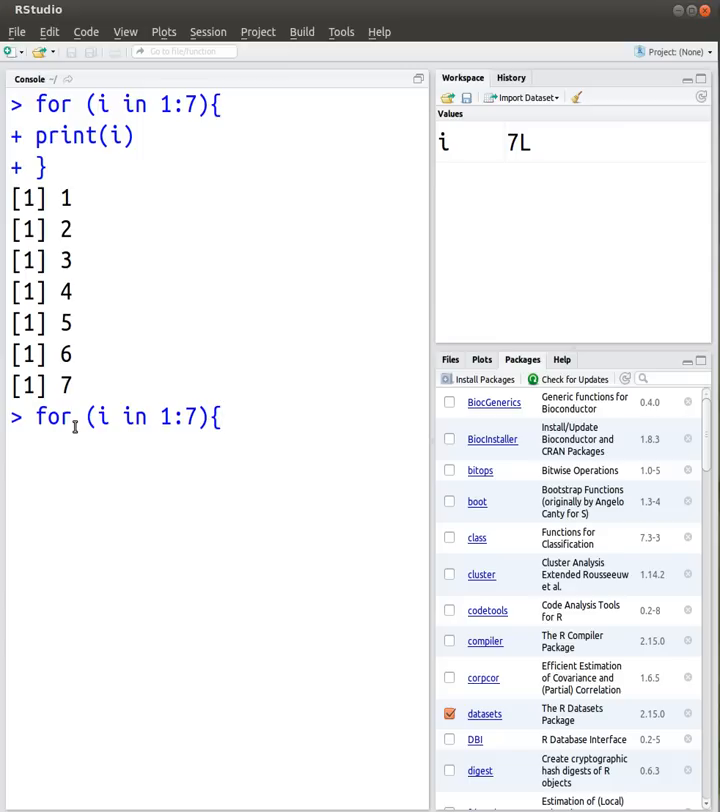
key("Return")
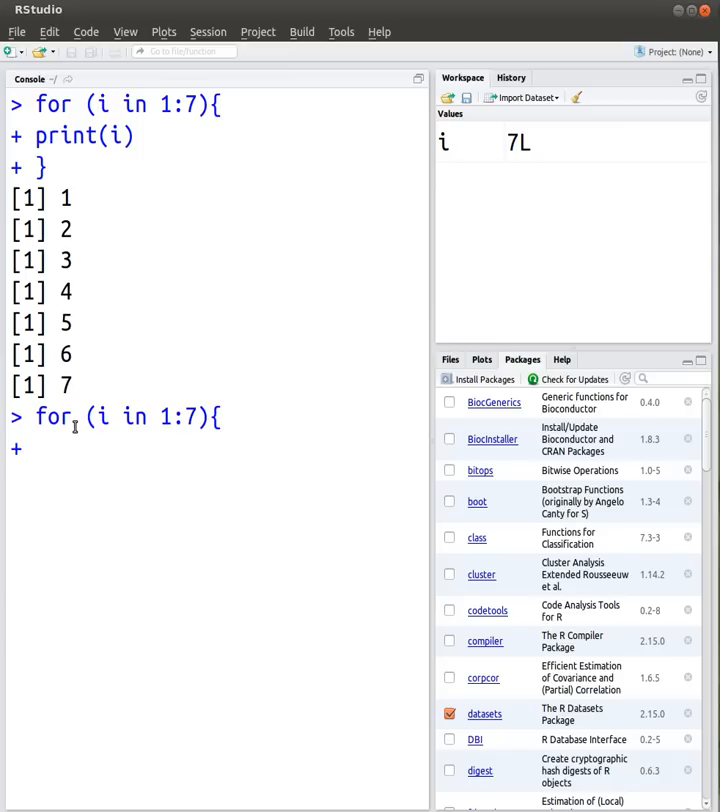
Add the body lines if (i==3) and next to skip iteration 3.
type("if")
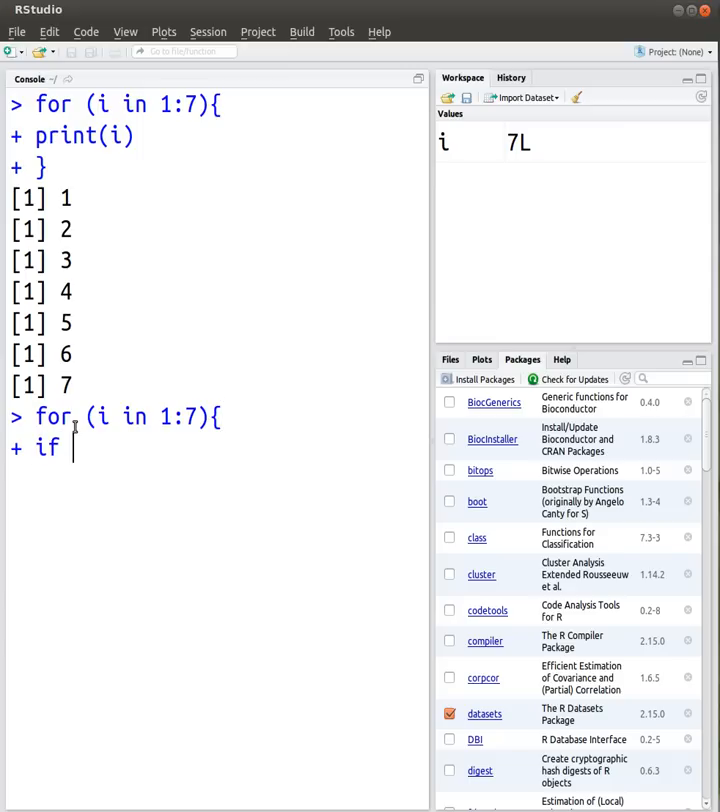
type("(i)")
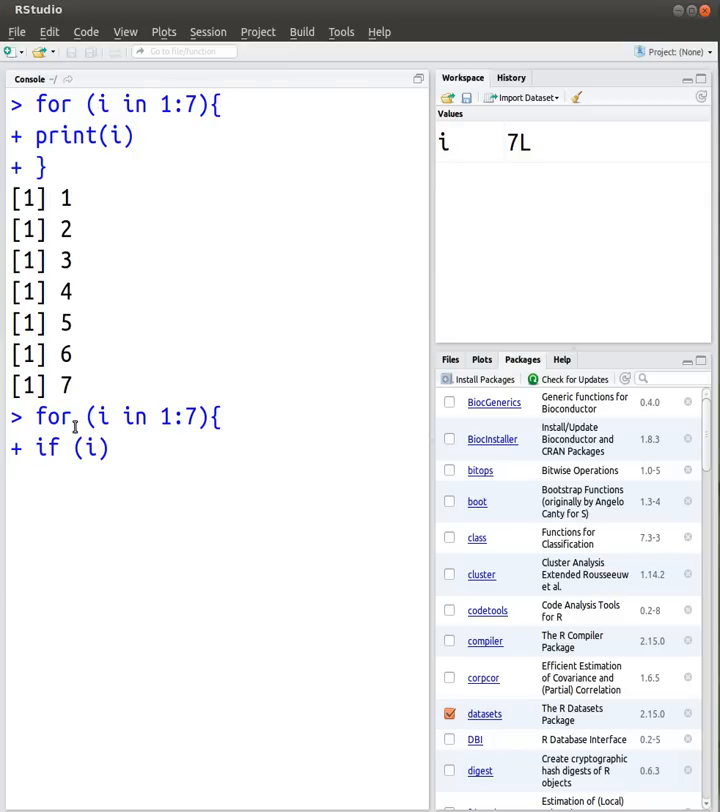
type("==")
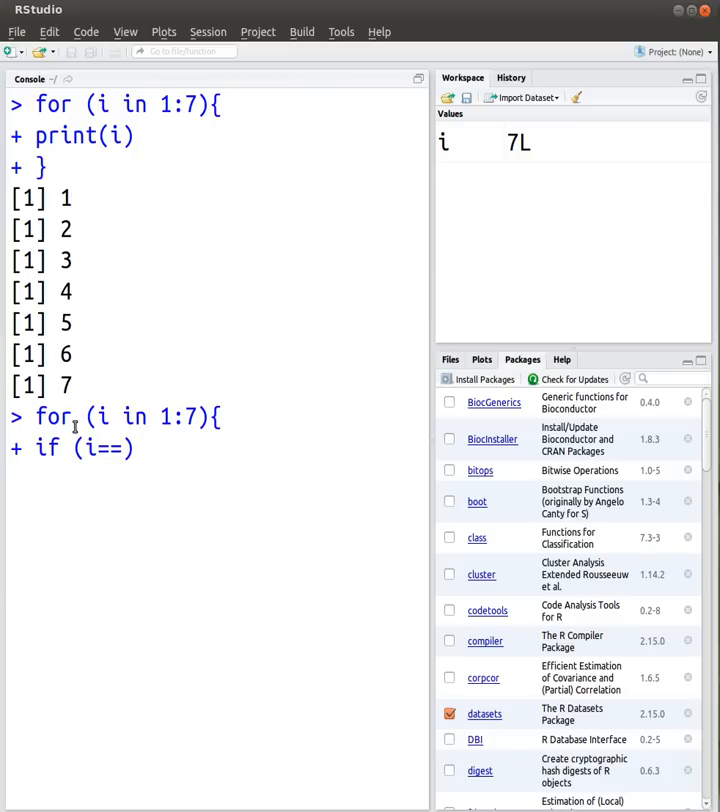
type("3)")
type("ne")
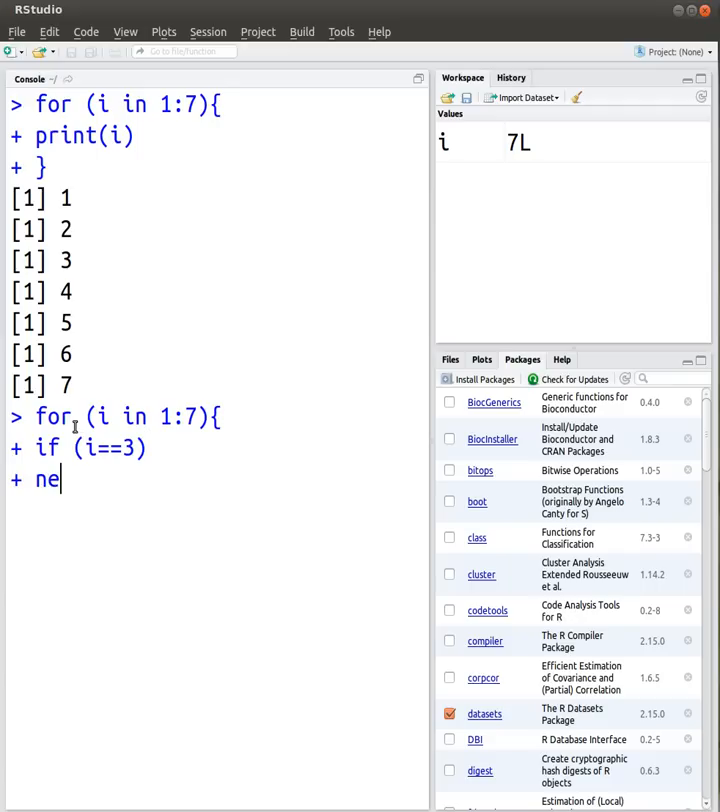
type("xt")
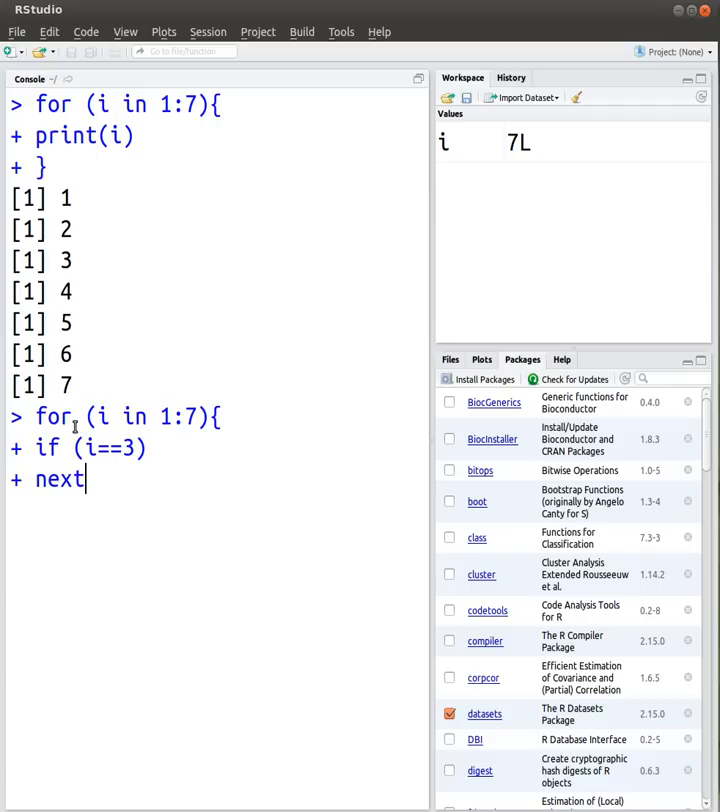
key("Return")
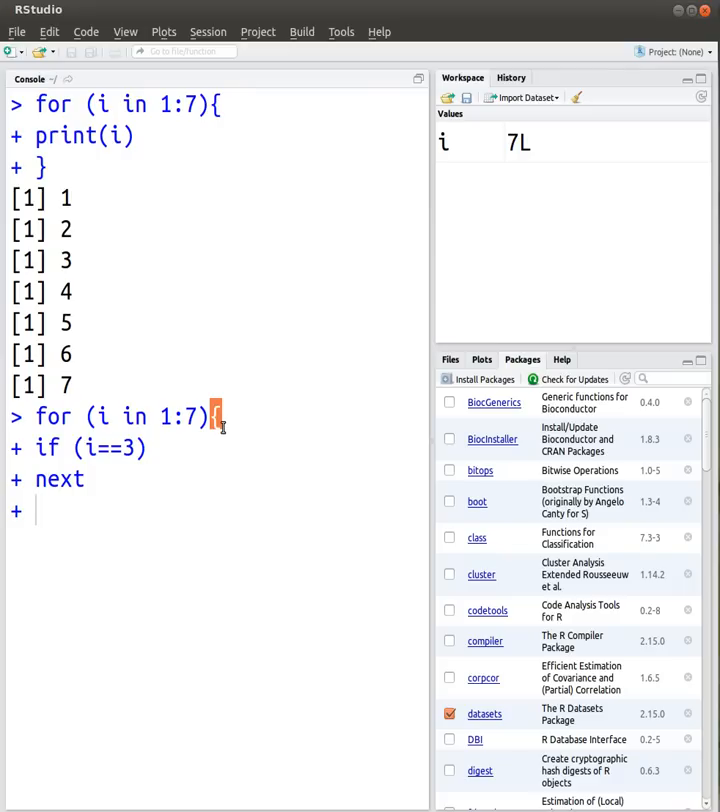
mouse_move(104, 140)
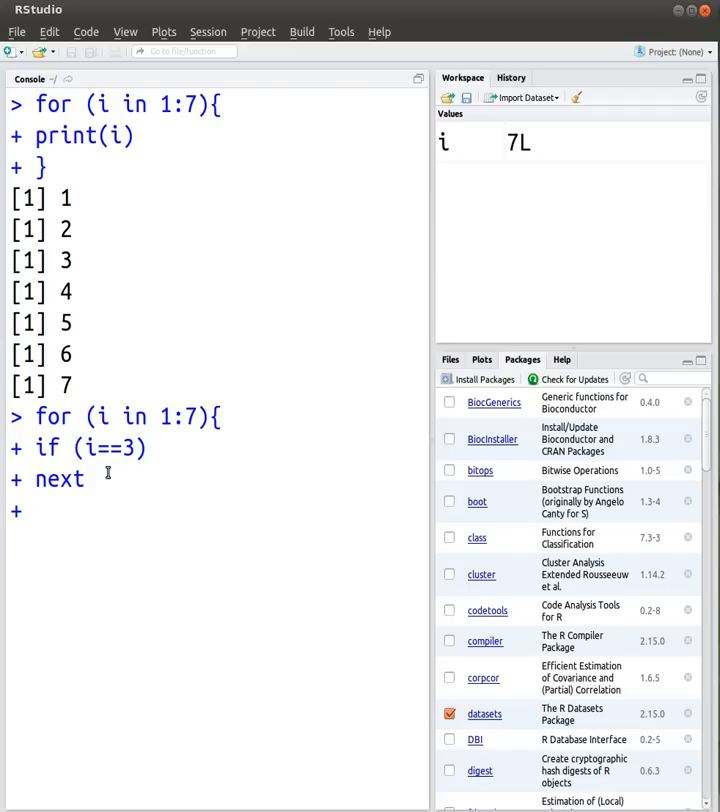
mouse_move(200, 438)
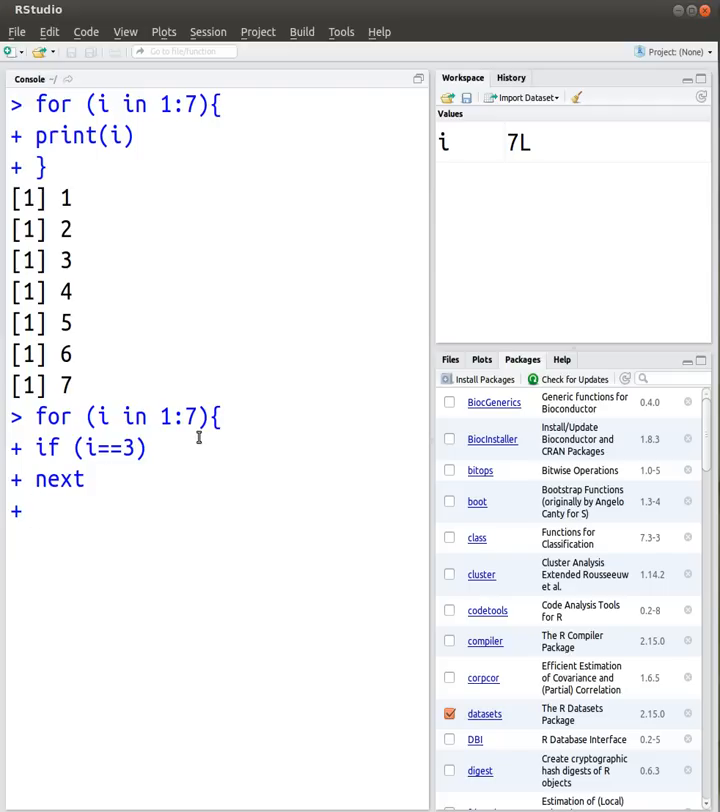
Finish the loop with print(i) and run it, printing 1, 2, 4, 5, 6, 7.
type("pr")
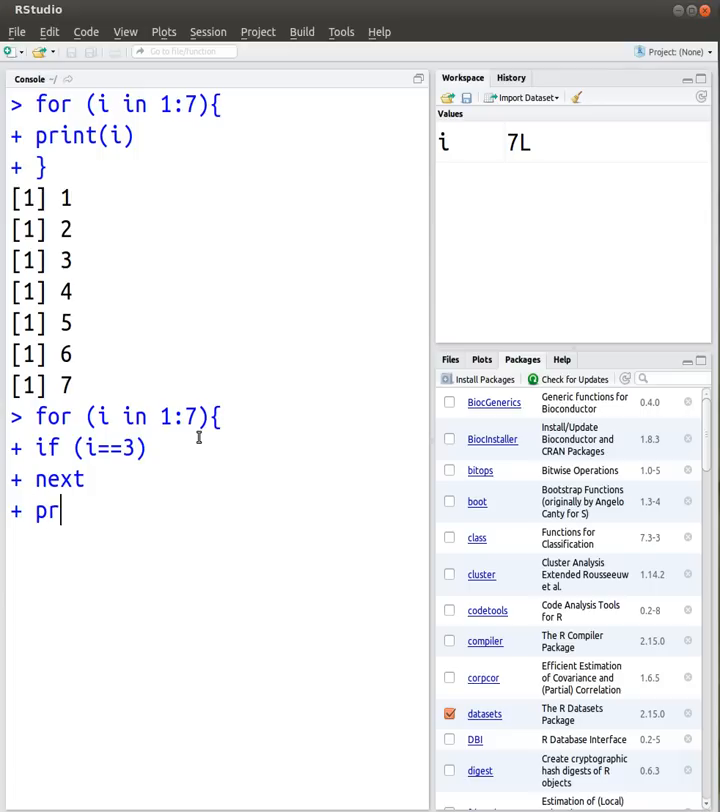
type("int(i)")
type("}")
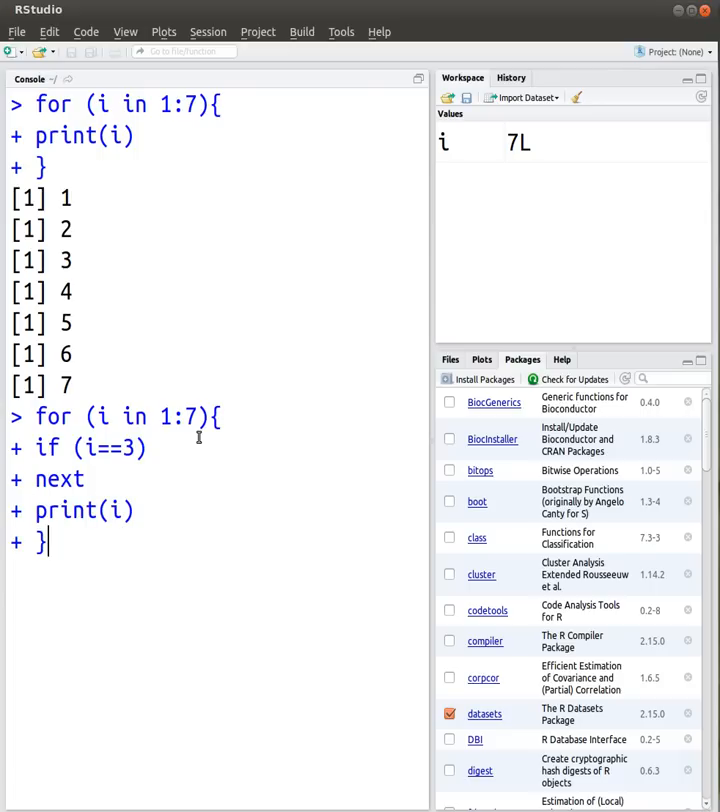
key("Return")
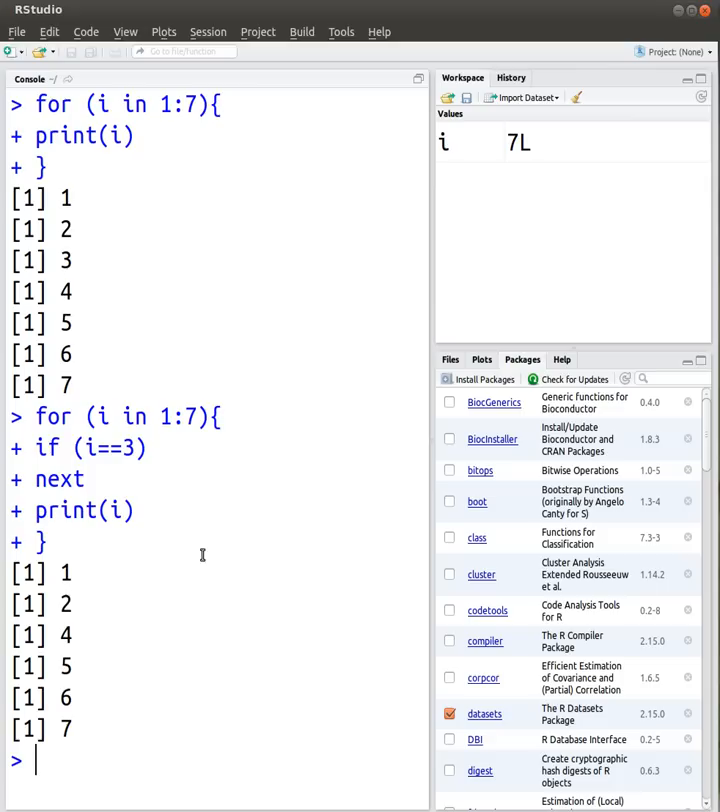
left_click_drag(70, 572, 70, 666)
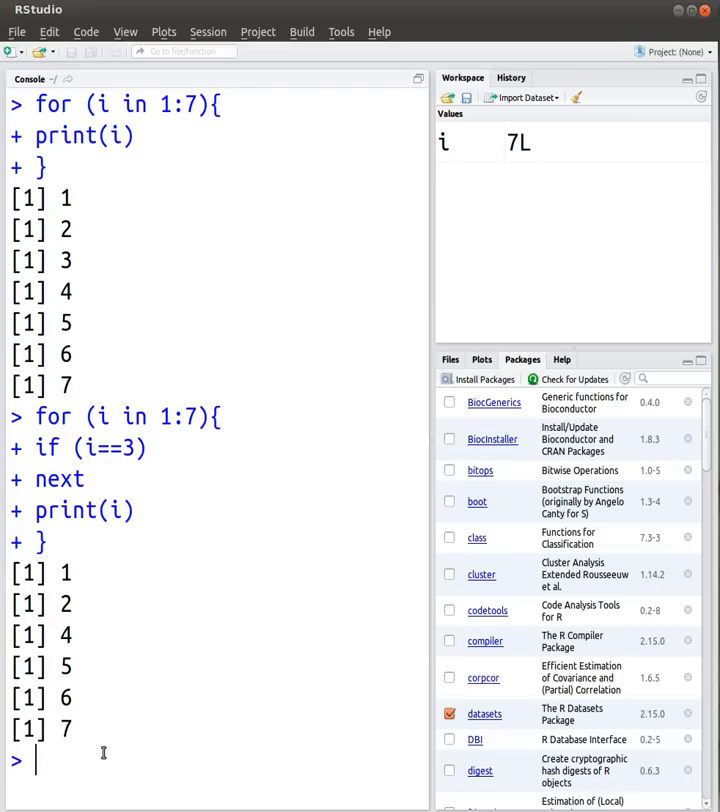
Enter for (i in 1:7){ with if (i==3) break as its first body lines.
type("for")
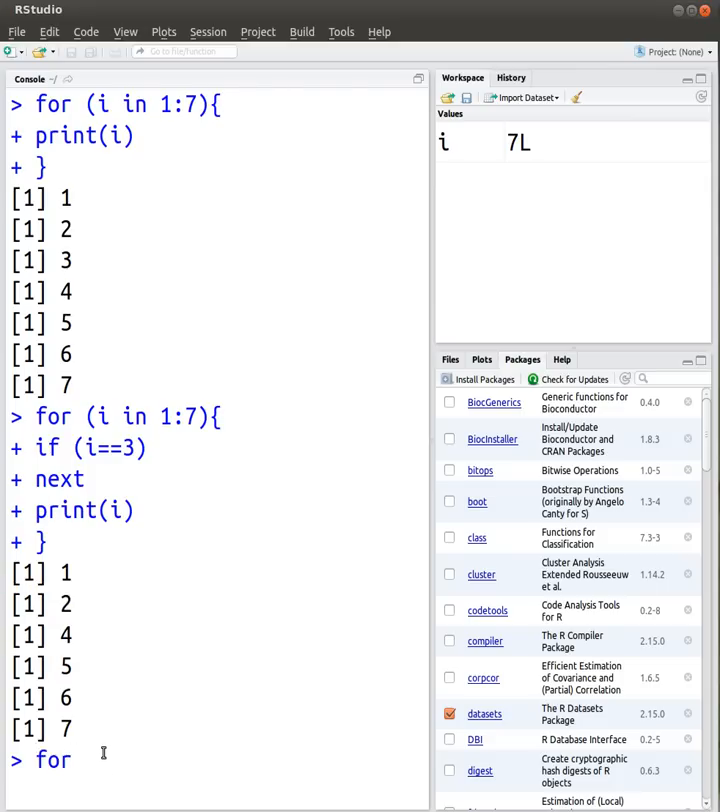
type("(i in )")
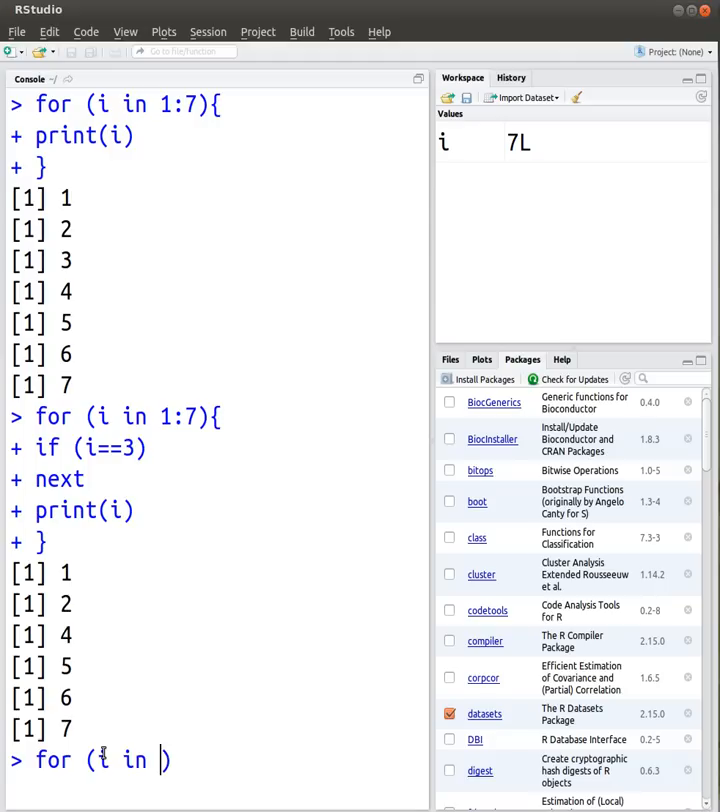
type("1:7)")
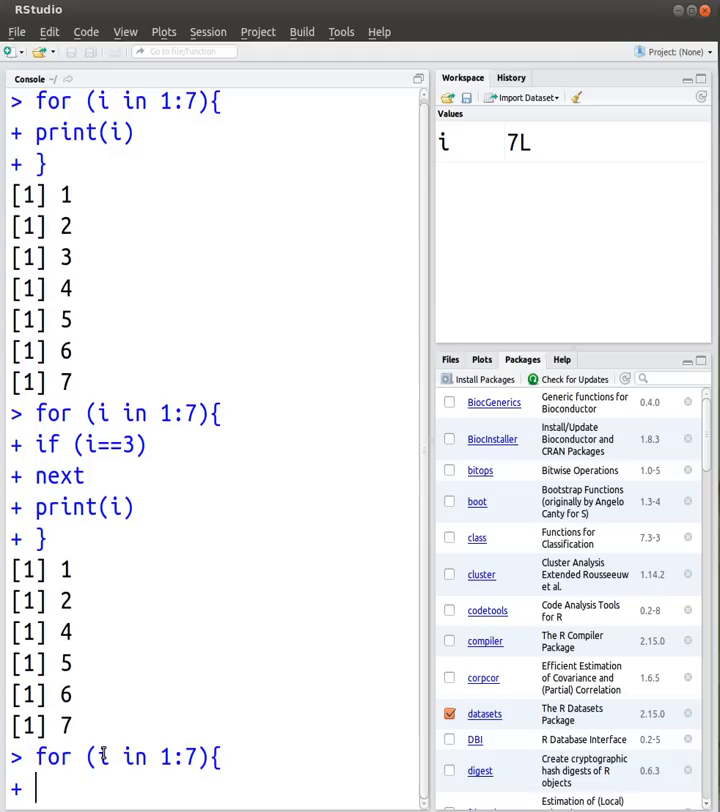
type("if ()")
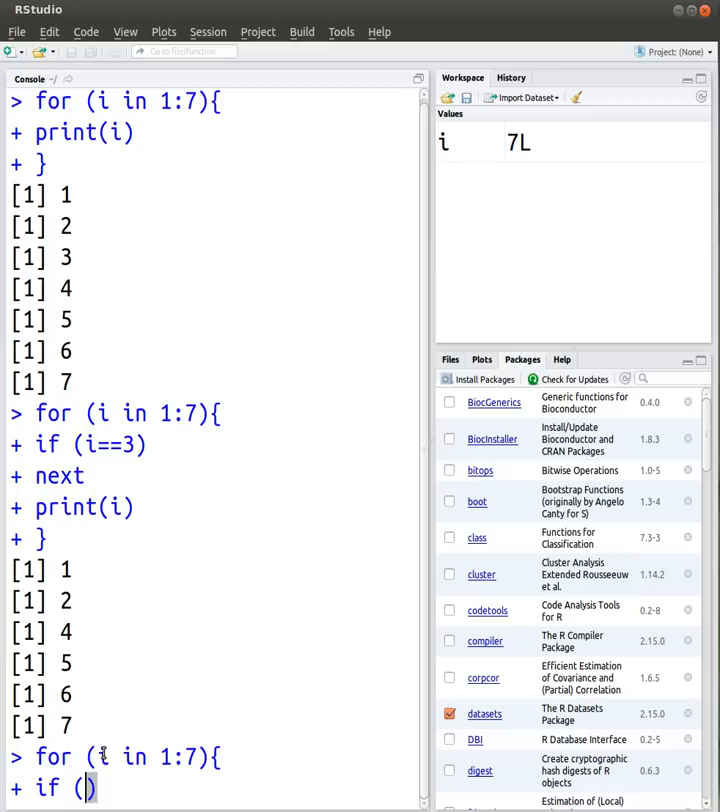
type("i==3")
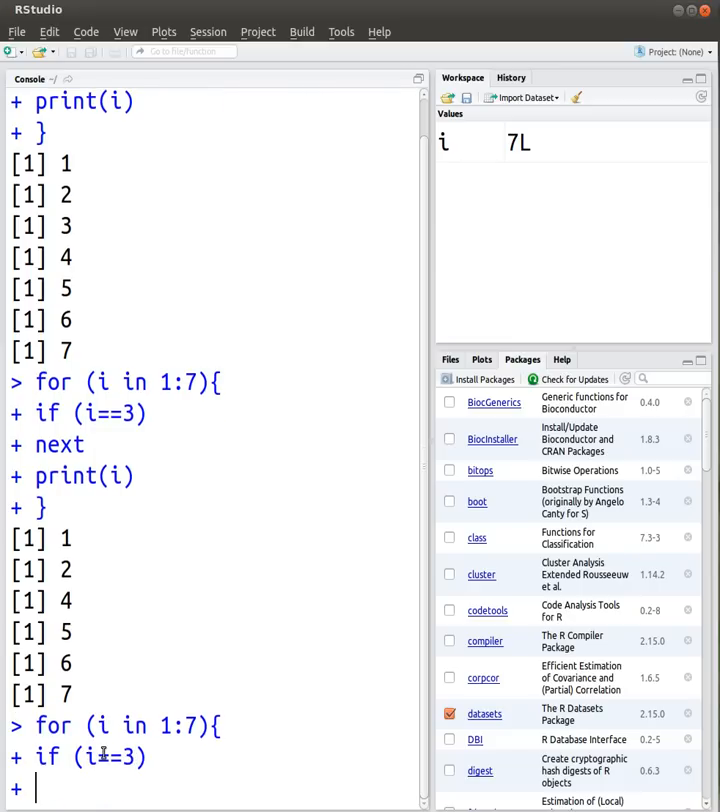
type("break")
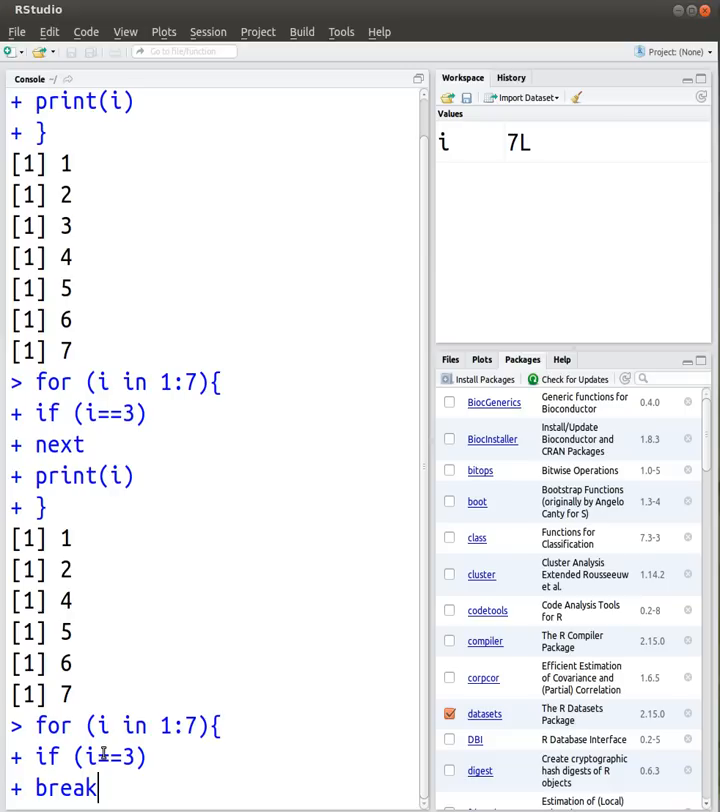
key("Return")
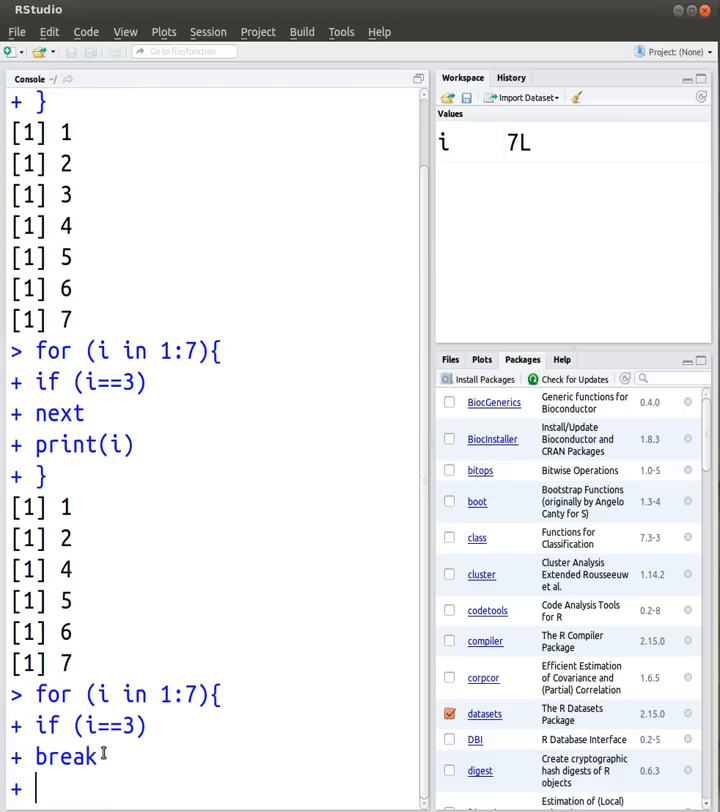
Add print(i) and run the break loop, printing only 1 and 2.
type("print")
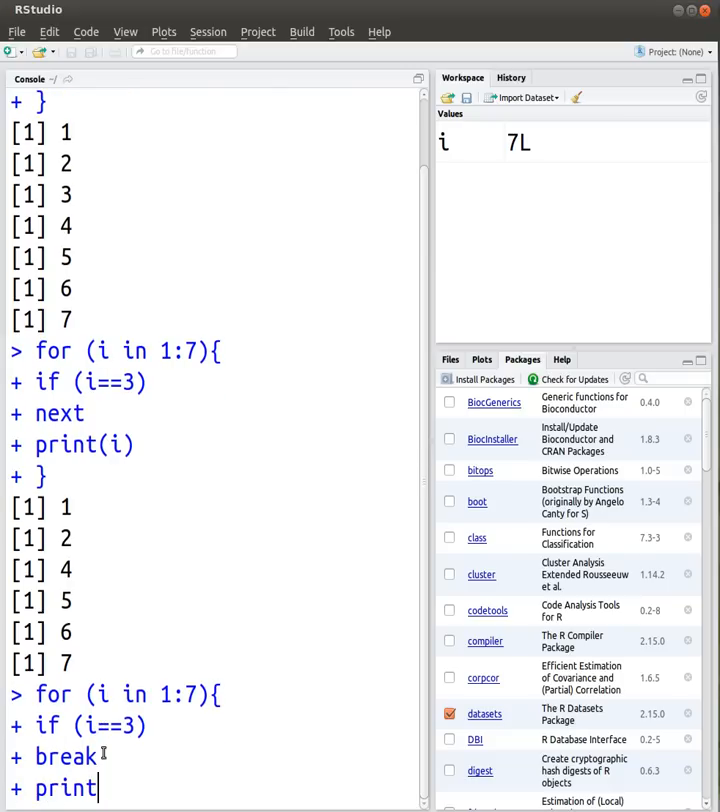
type("(i)")
type("}")
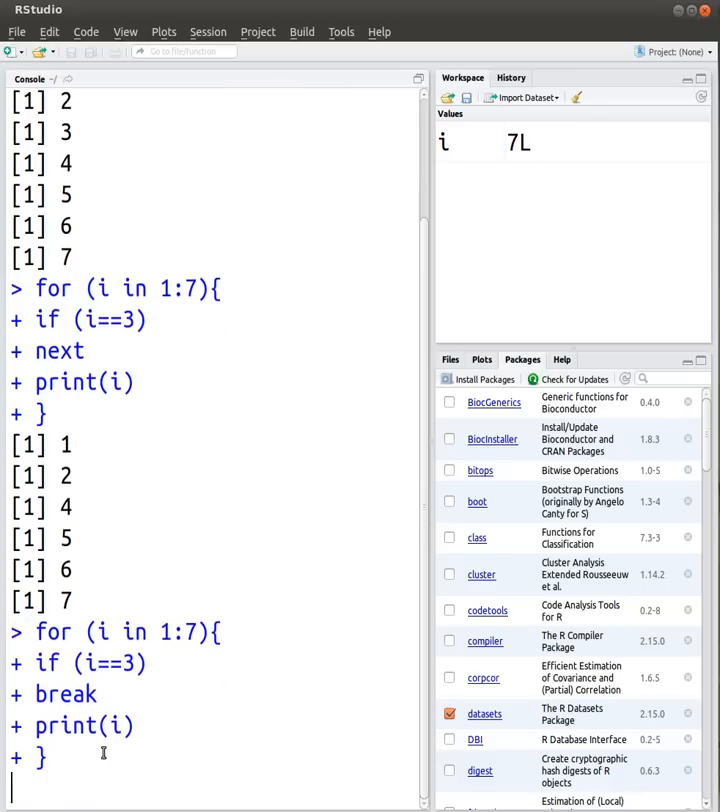
key("Return")
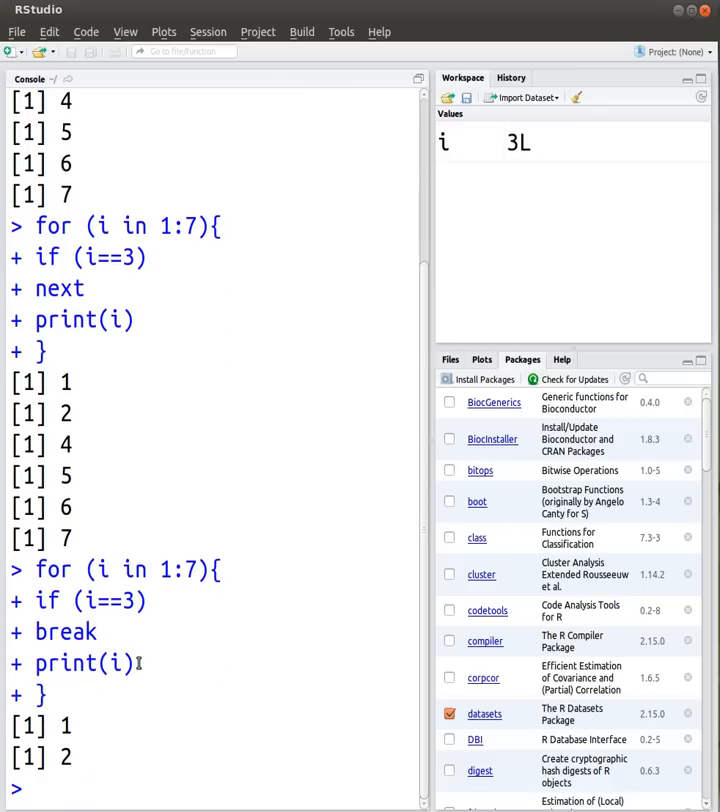
double_click(80, 662)
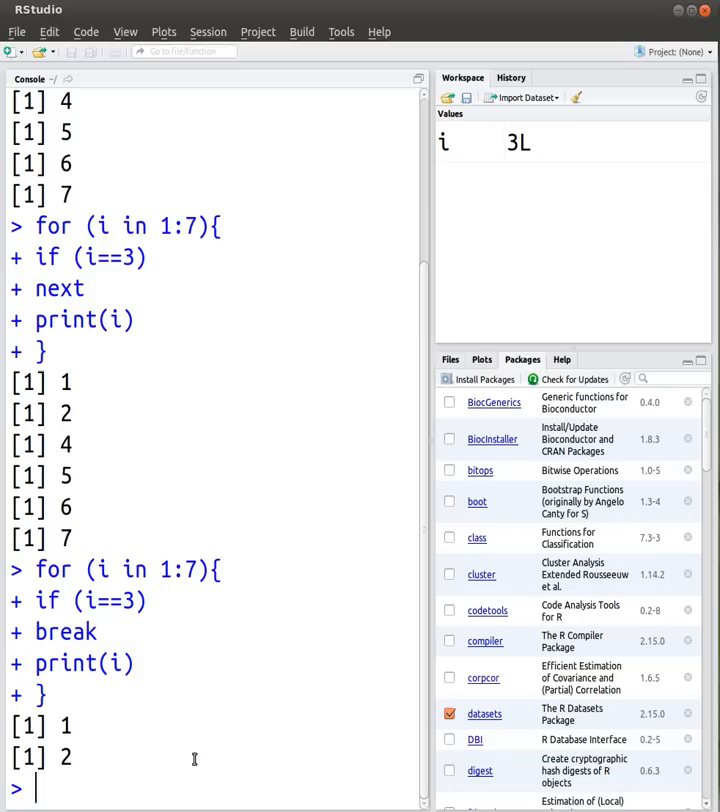
Run while(k<10){ print(k) }, which fails with object 'k' not found.
type("whi")
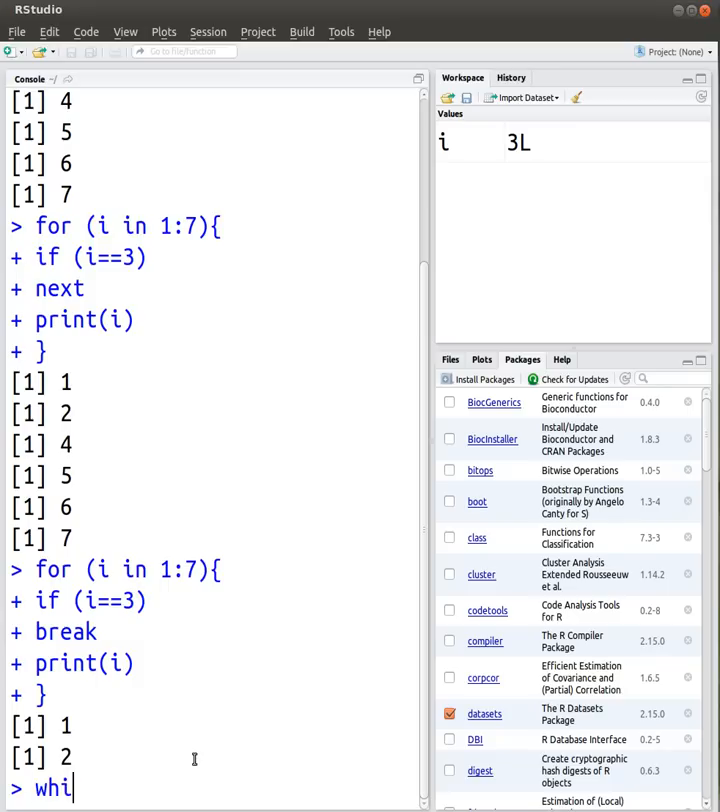
type("le")
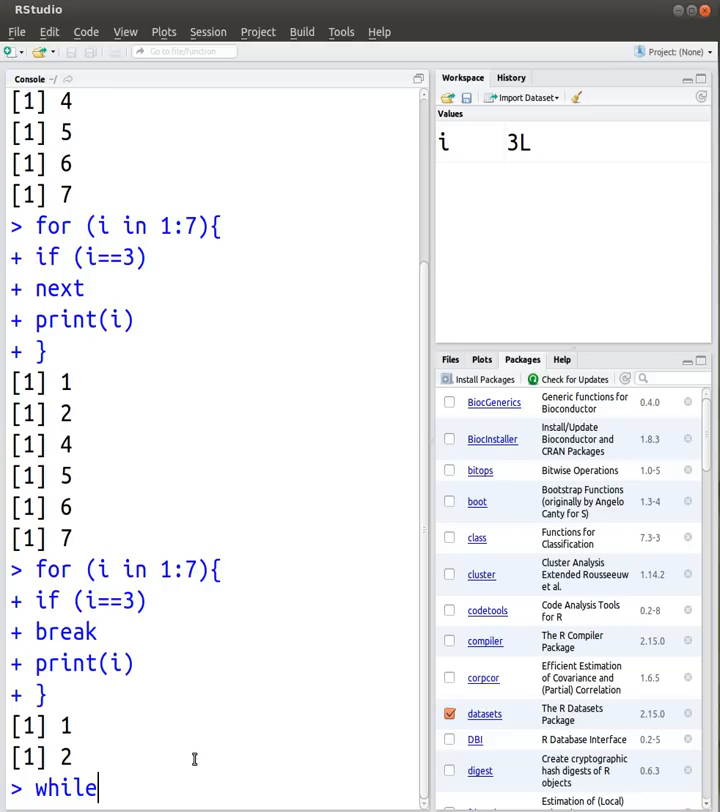
type("()")
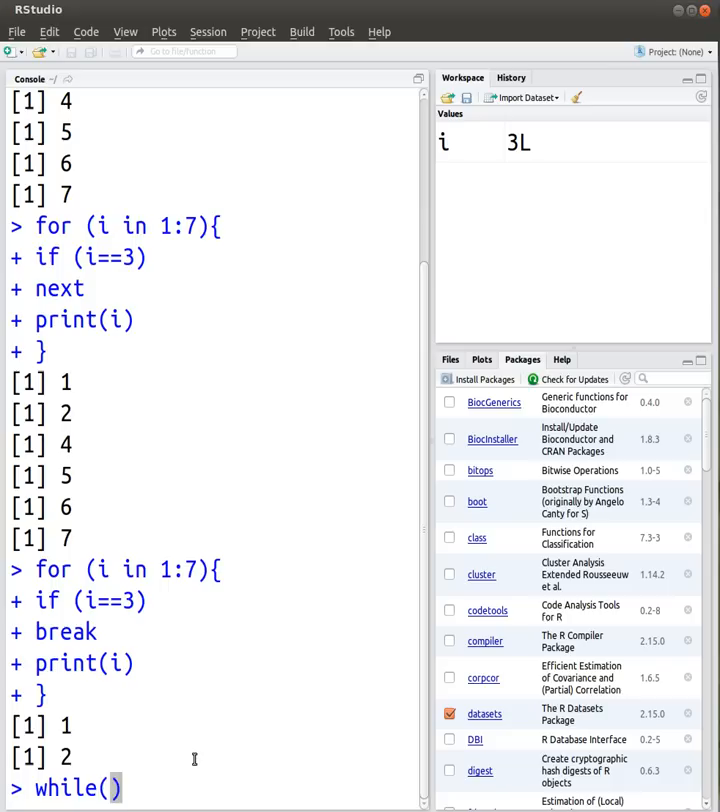
type("k")
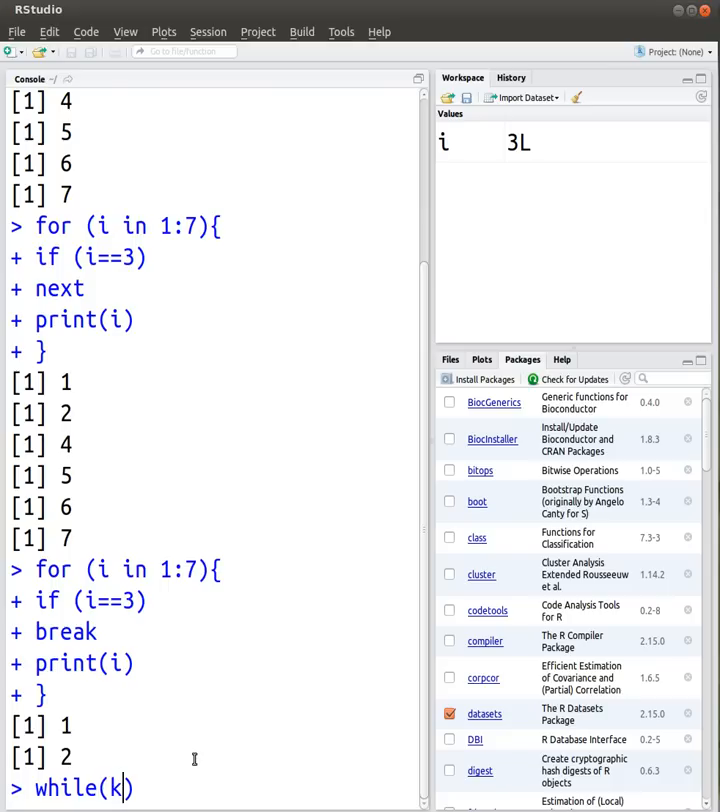
type("<10)")
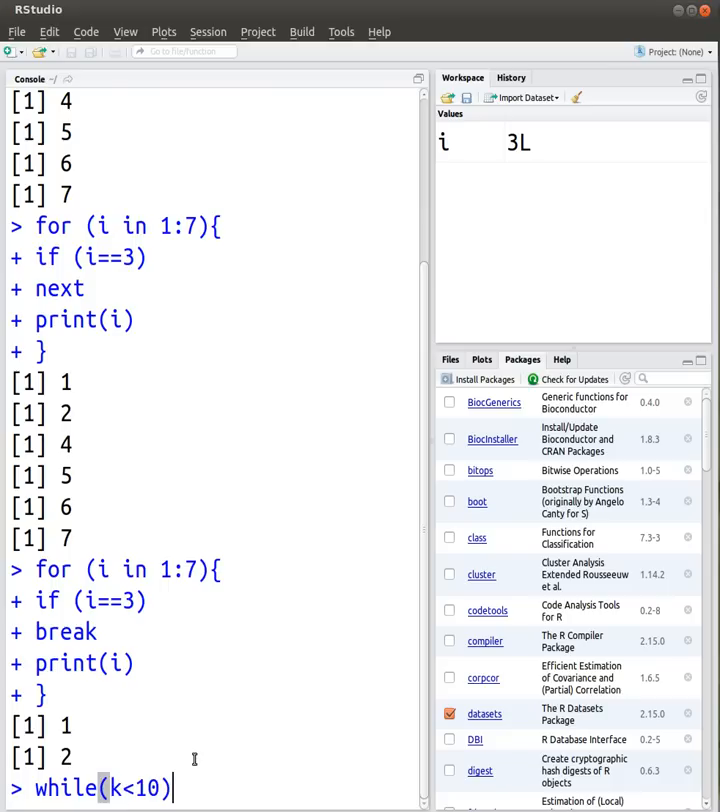
type("{")
type("p")
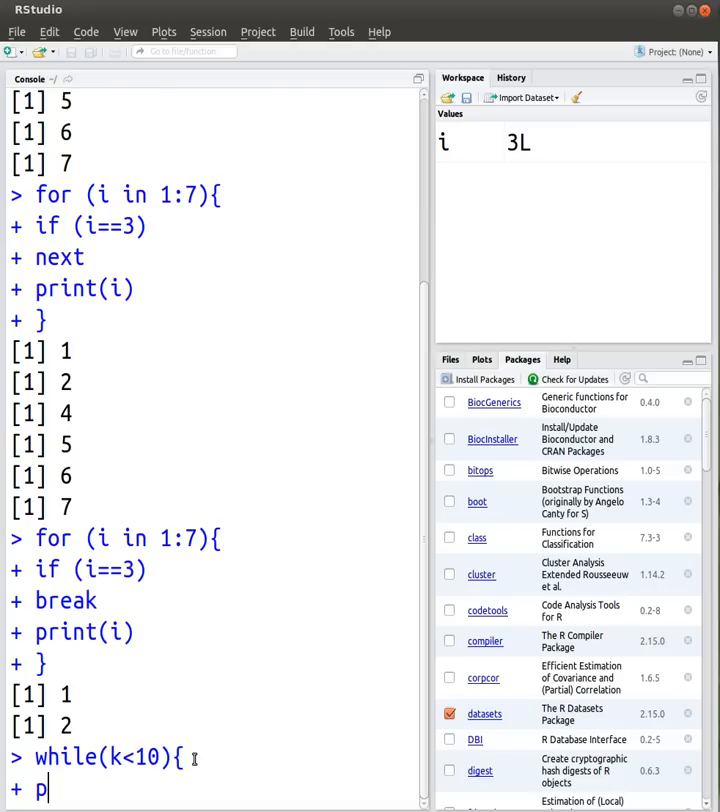
type("rint(k)")
type("}")
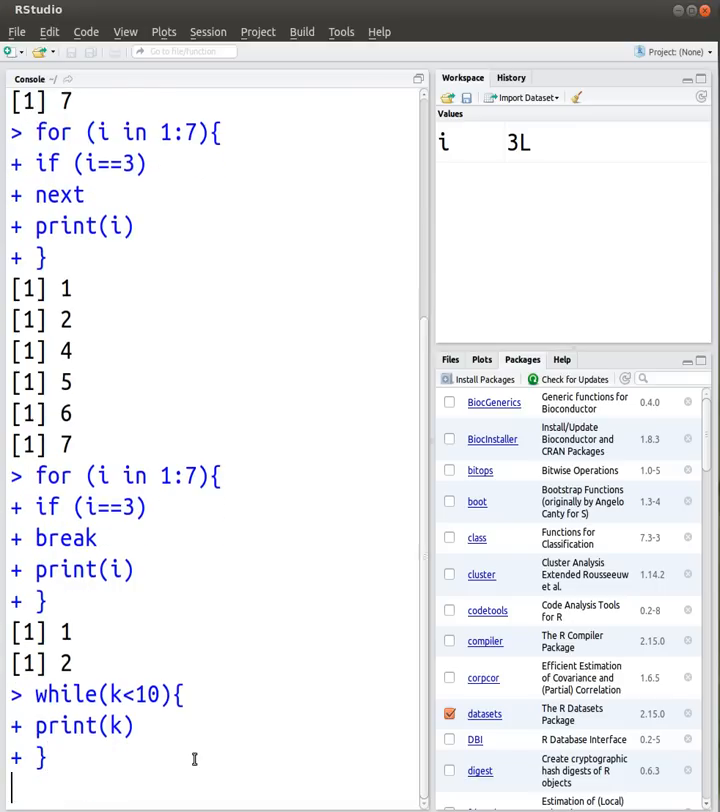
key("Return")
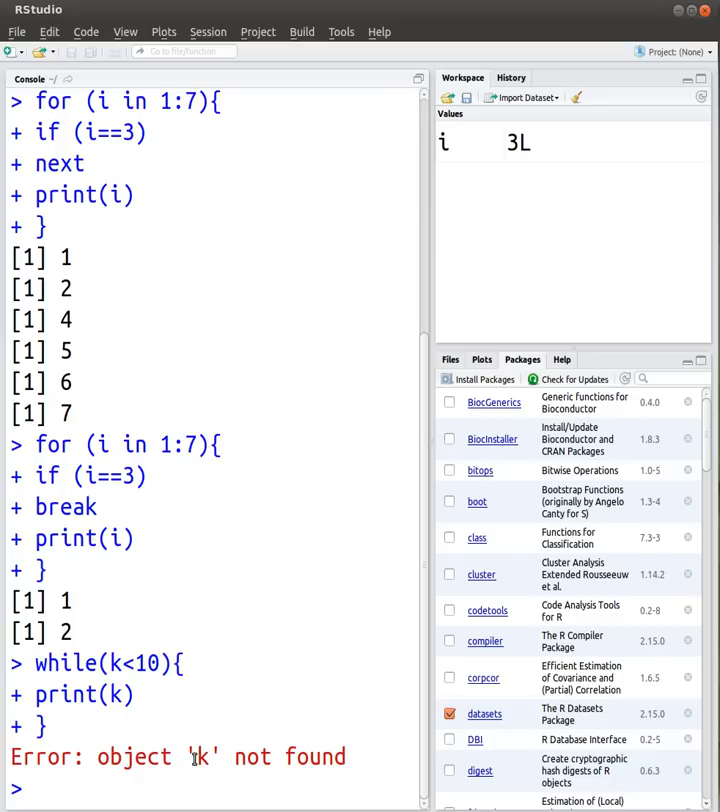
type("k")
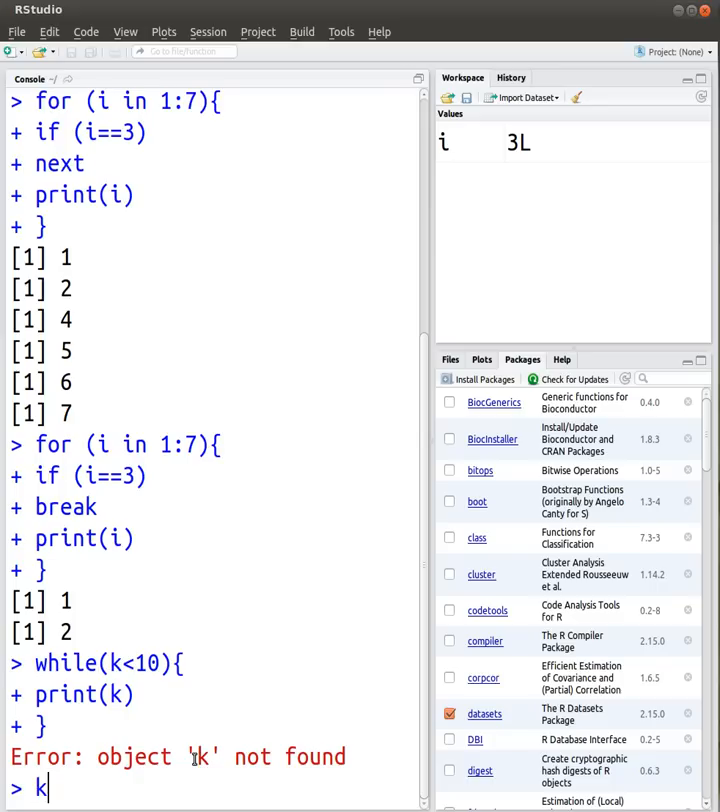
Set k=1 and run an empty while(k<10){} loop.
type("=1")
type("while(k<")
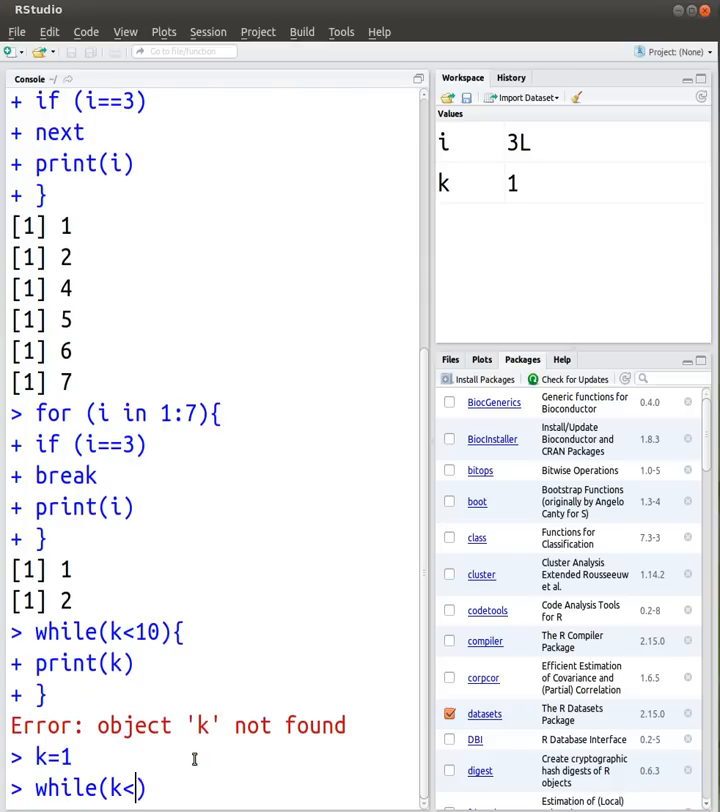
type("10){}")
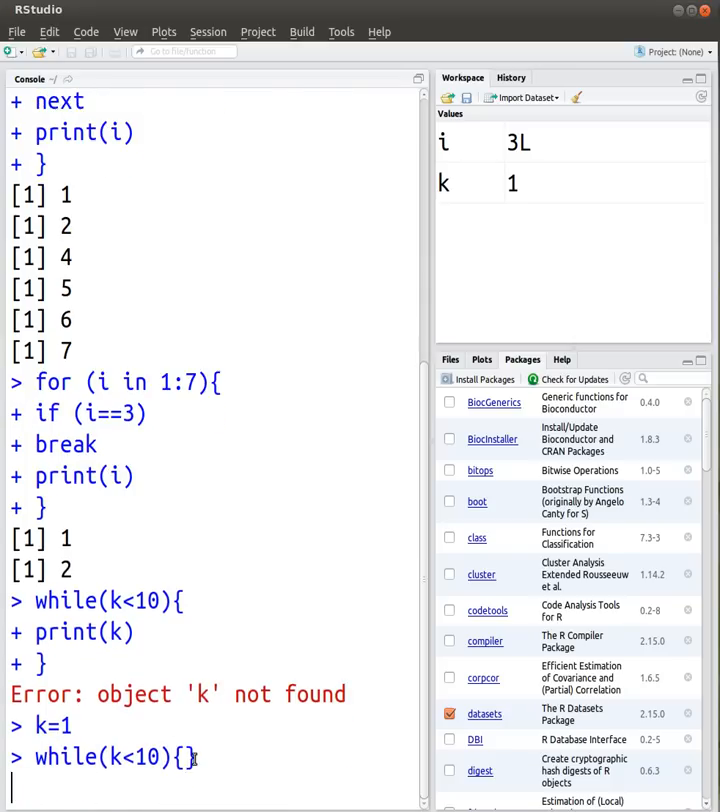
key("Return")
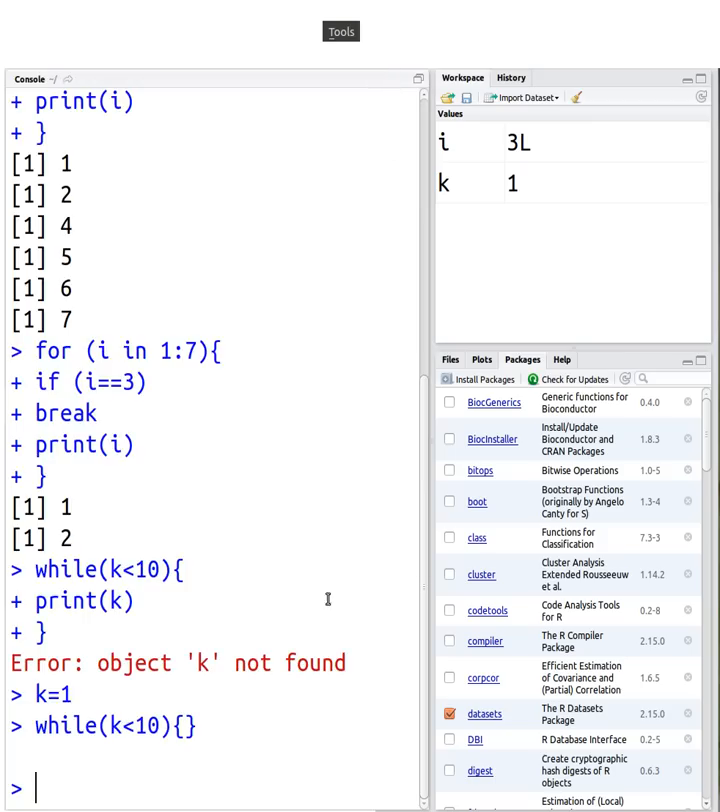
mouse_move(204, 736)
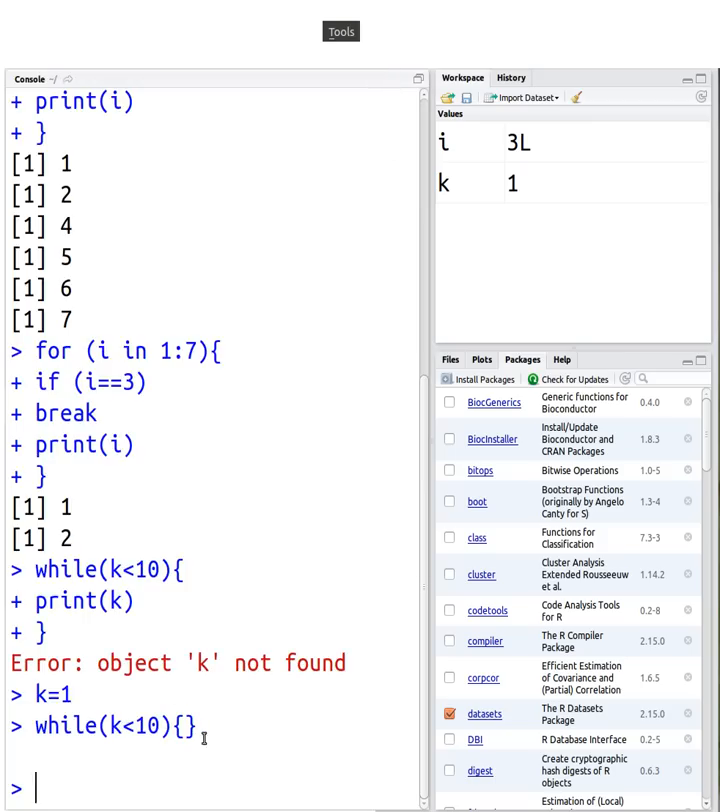
Run while(k<10){ k=k+1; print(k) }, printing 2 through 10.
type("while(k<10){")
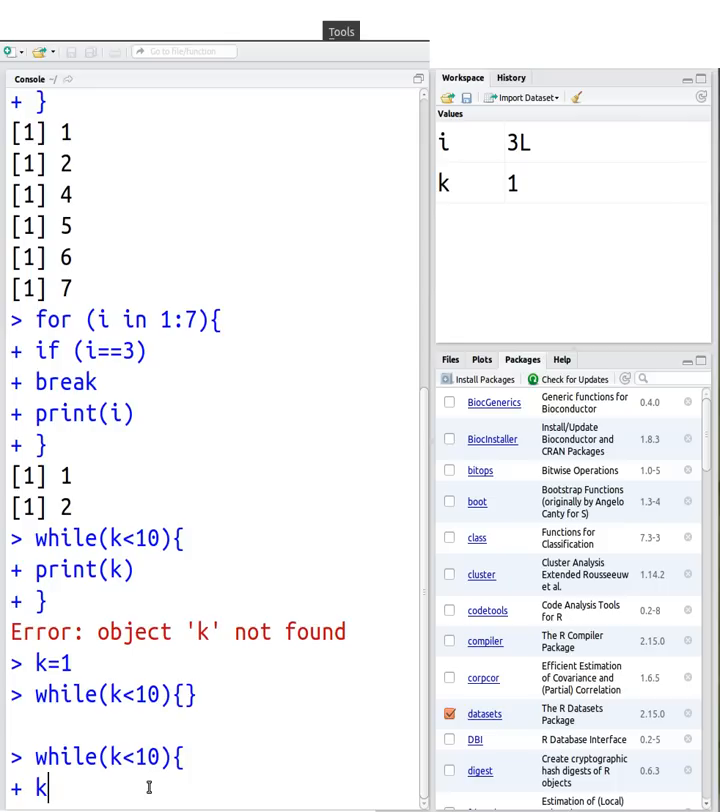
type("=k+1")
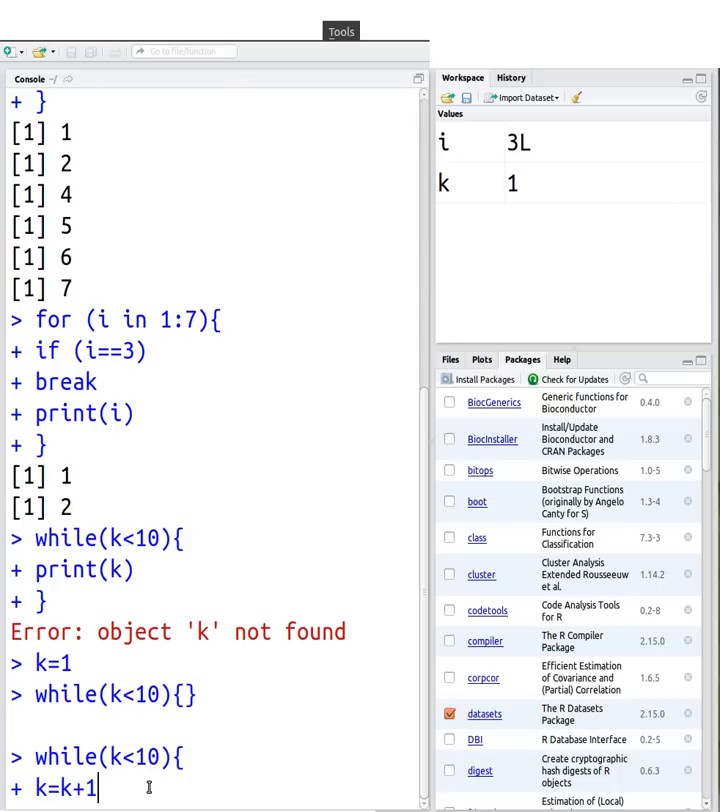
type("print(")
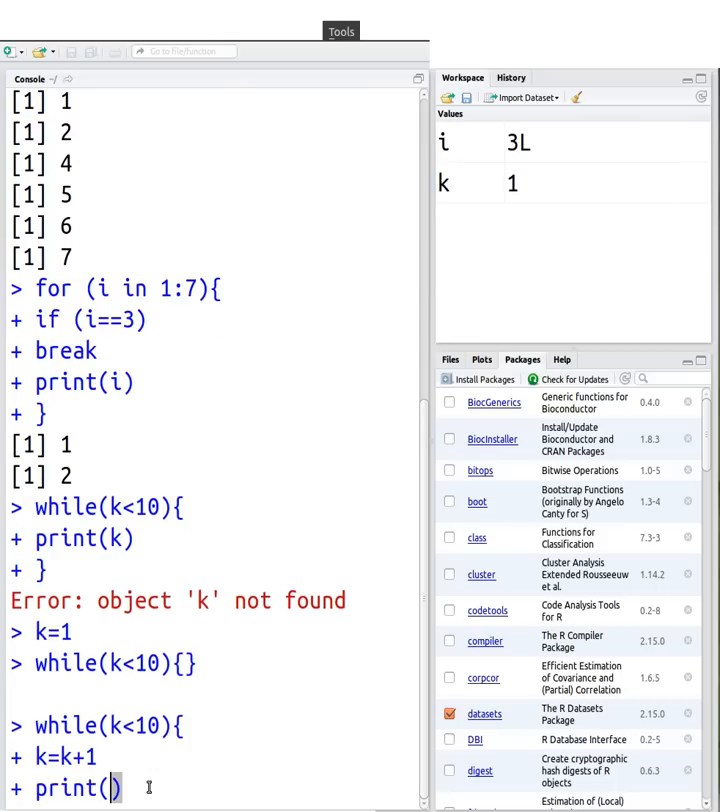
type("k")
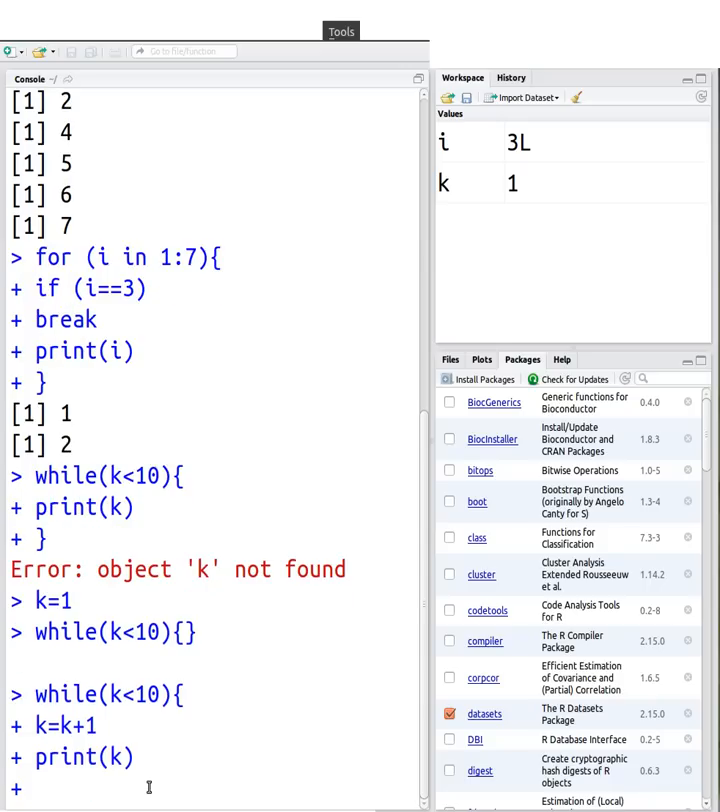
type("}")
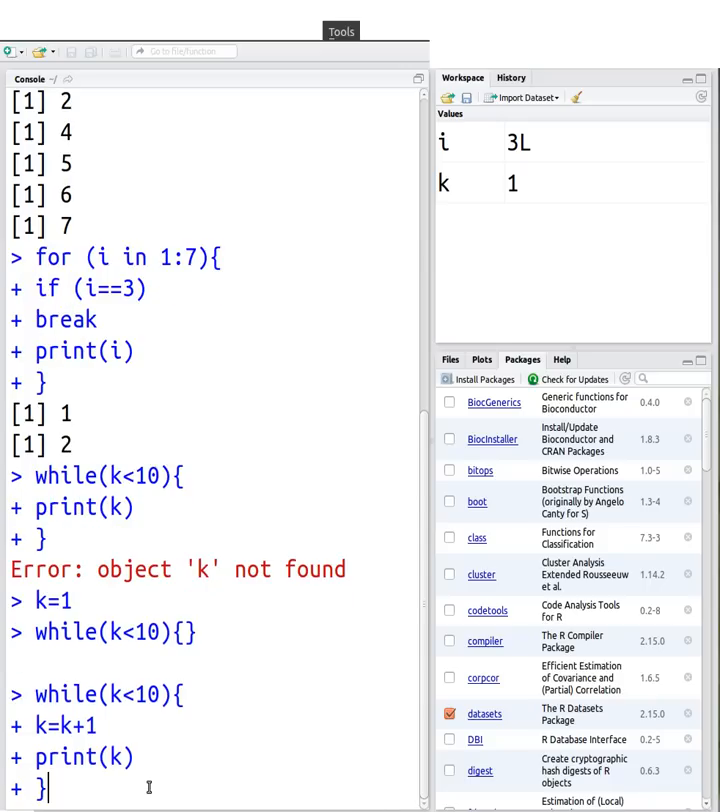
key("Return")
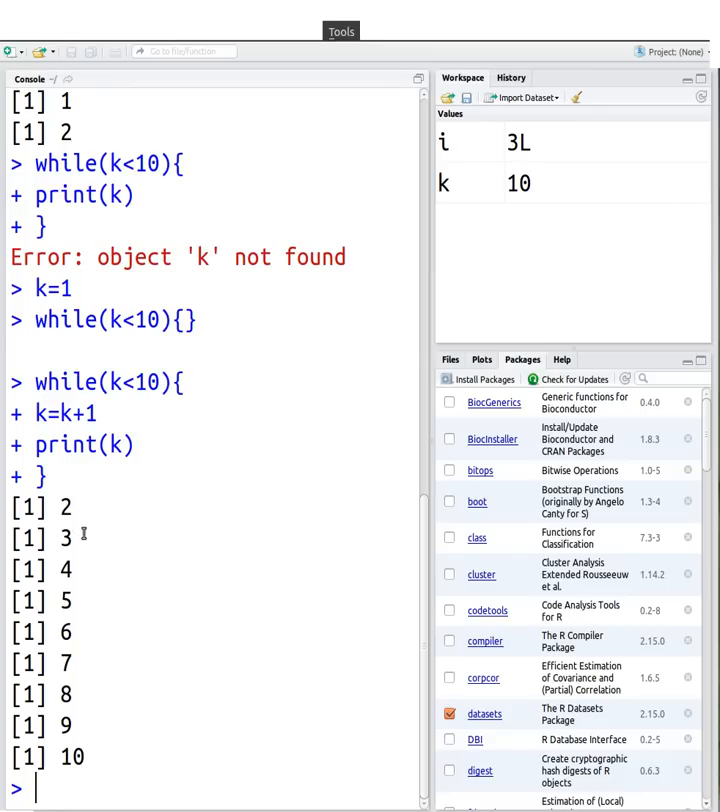
mouse_move(120, 470)
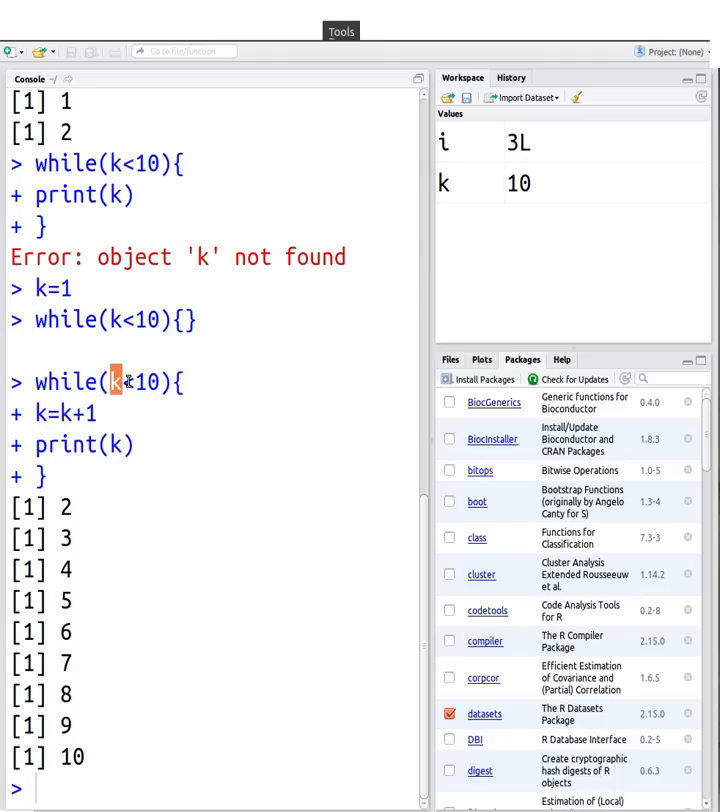
mouse_move(112, 660)
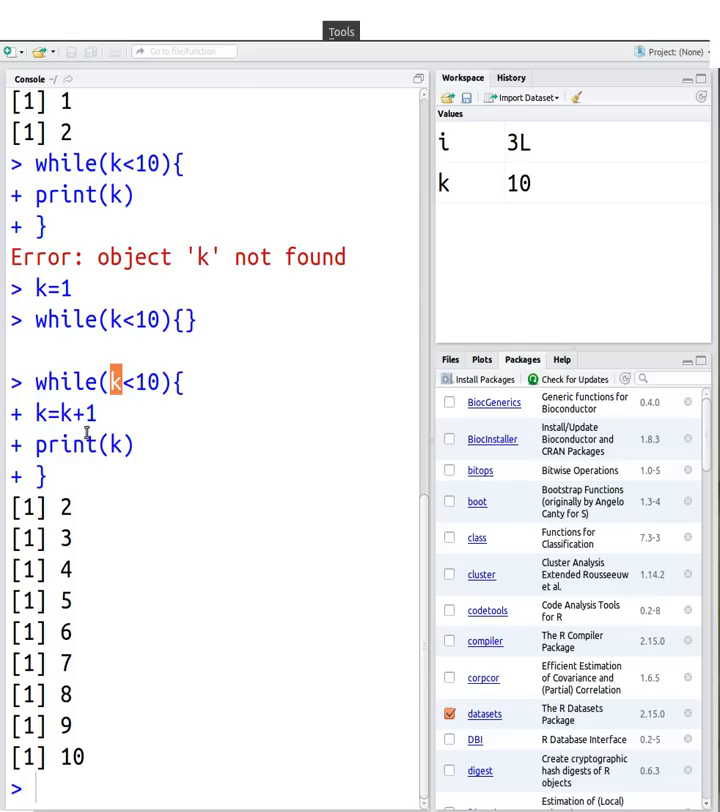
double_click(62, 412)
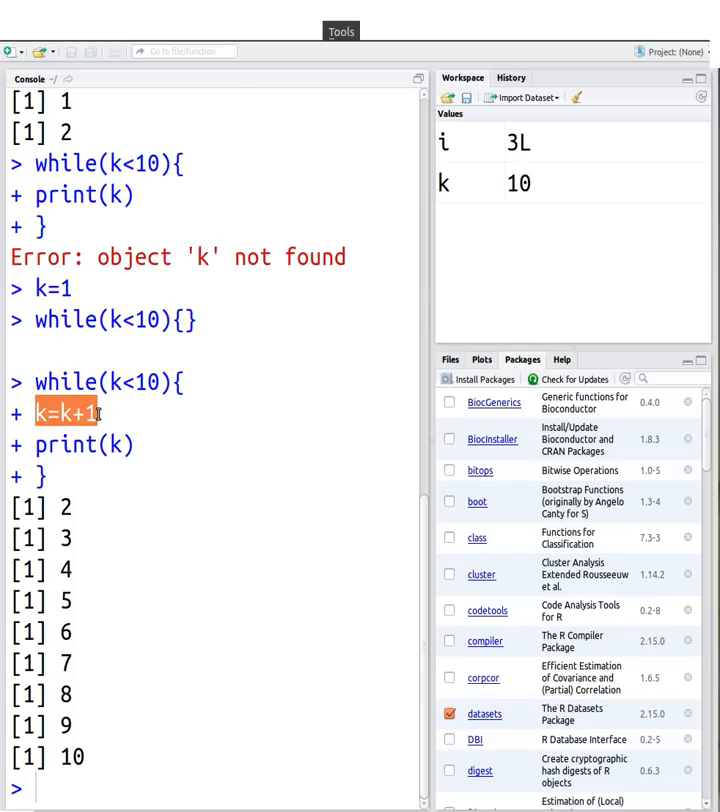